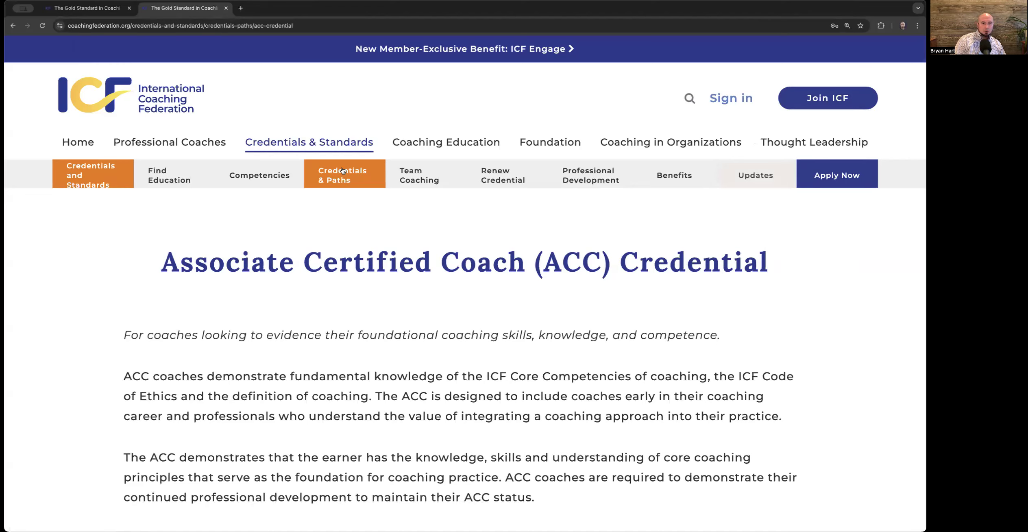
Step: From Credentials & Paths, review the ACC credential requirements down through the education paths and prices
click(342, 176)
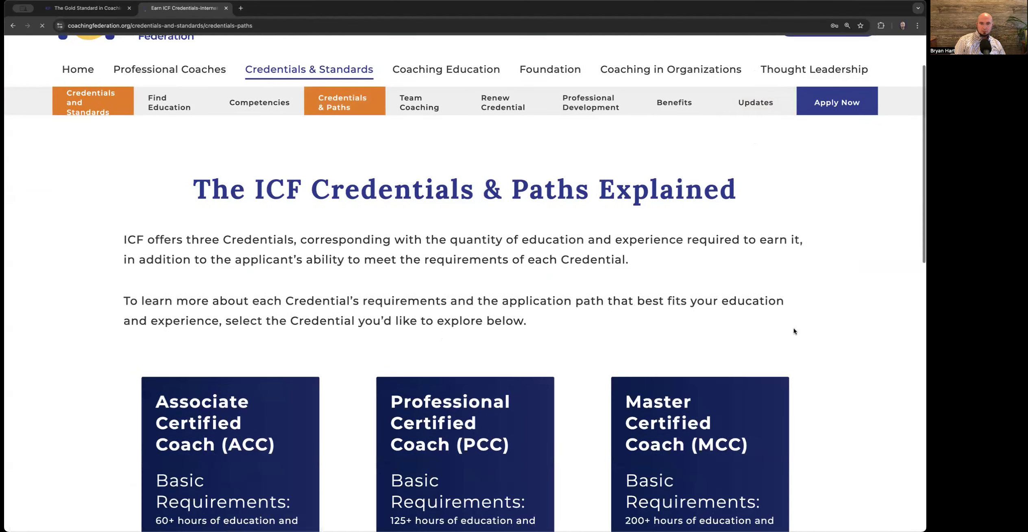
scroll(down, 3)
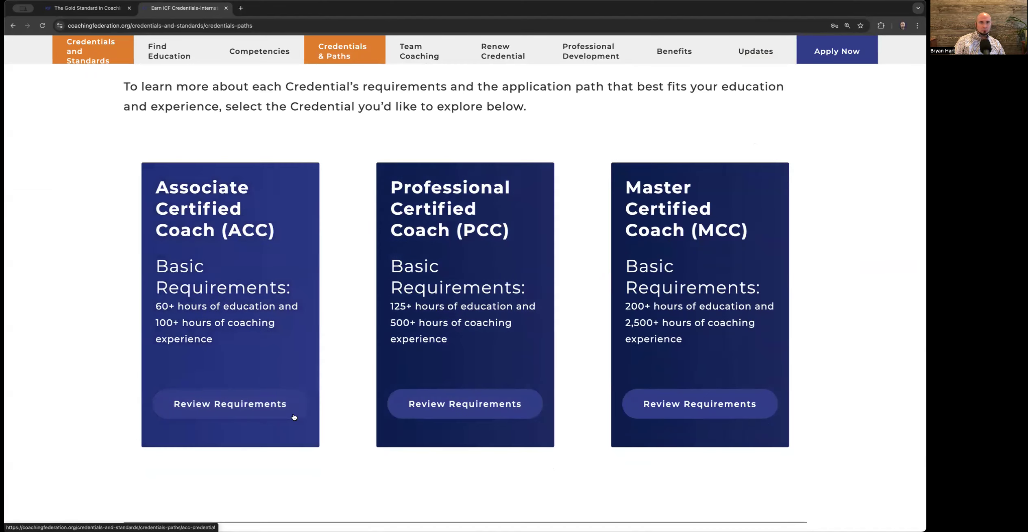
click(230, 403)
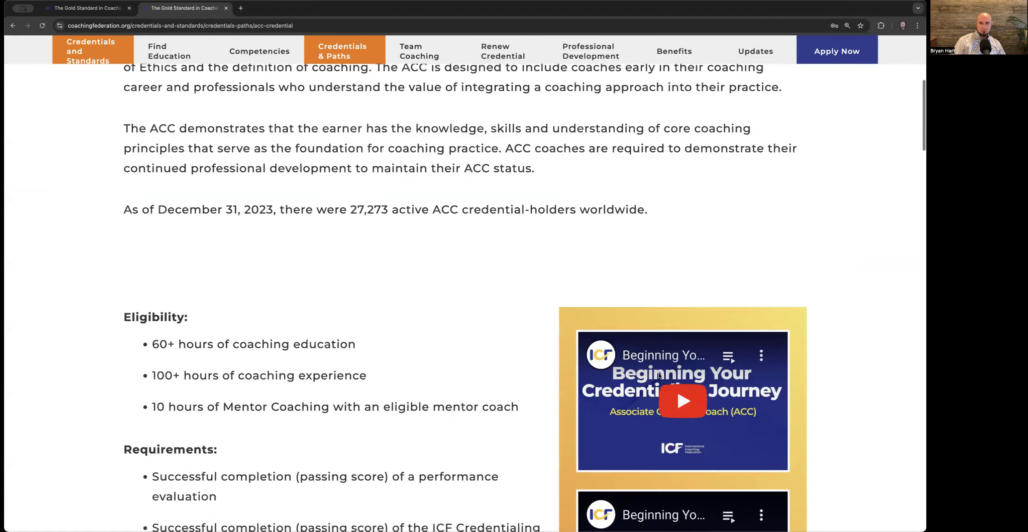
scroll(down, 3)
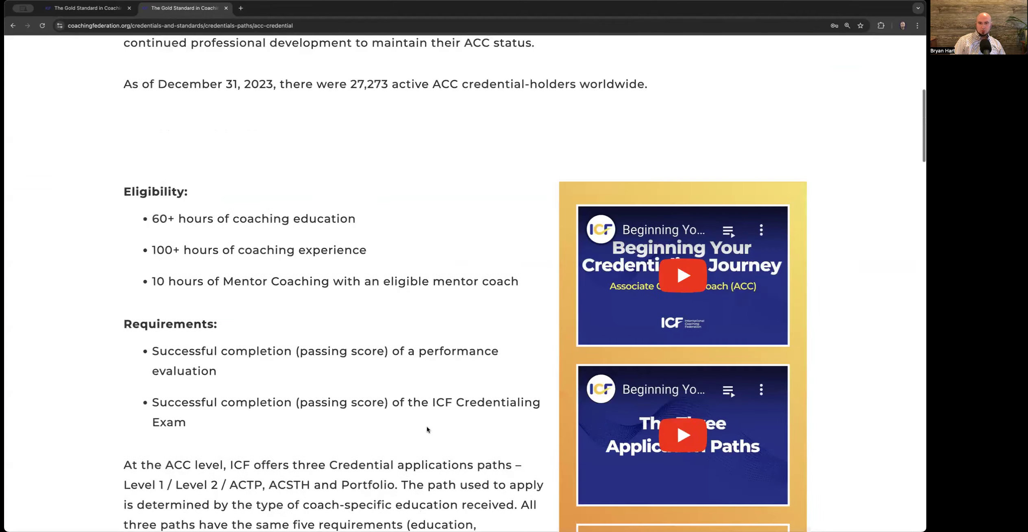
scroll(down, 3)
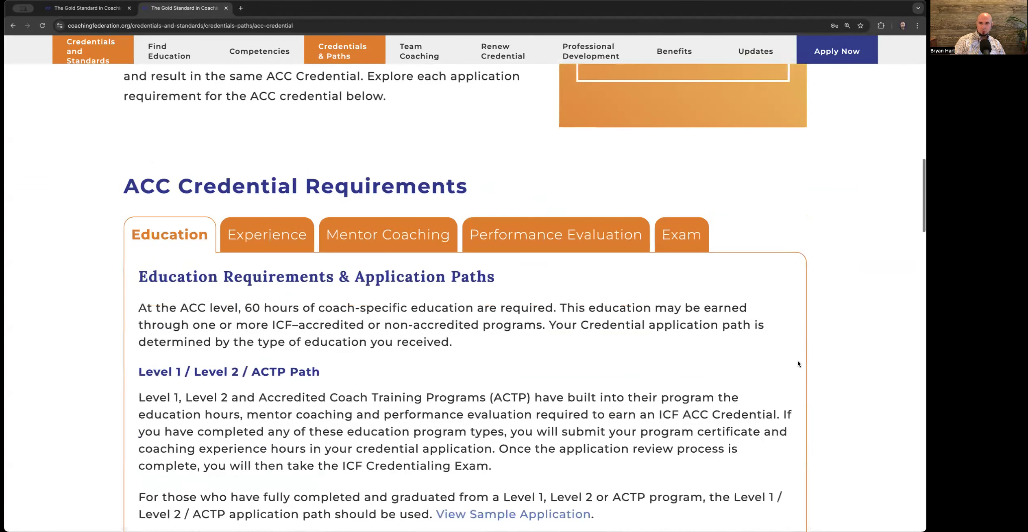
scroll(down, 3)
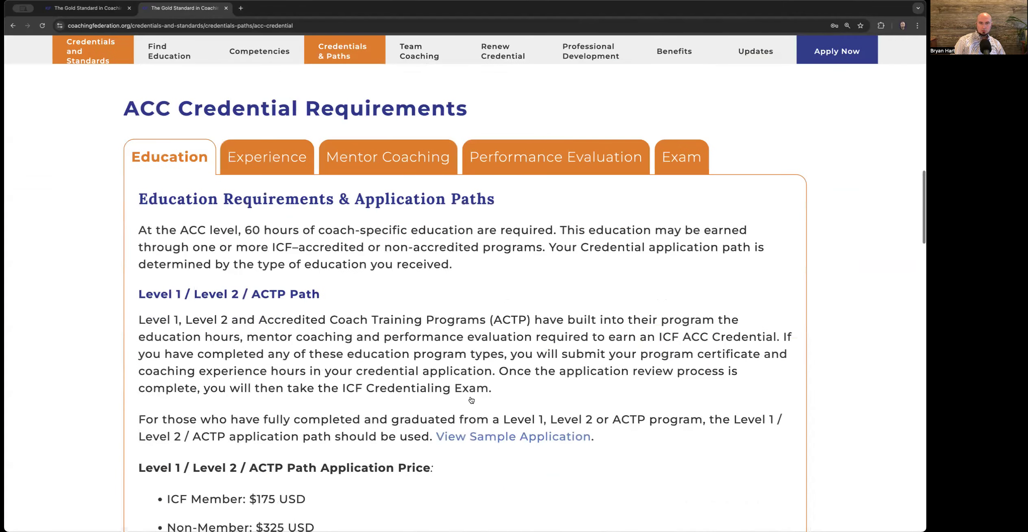
scroll(down, 3)
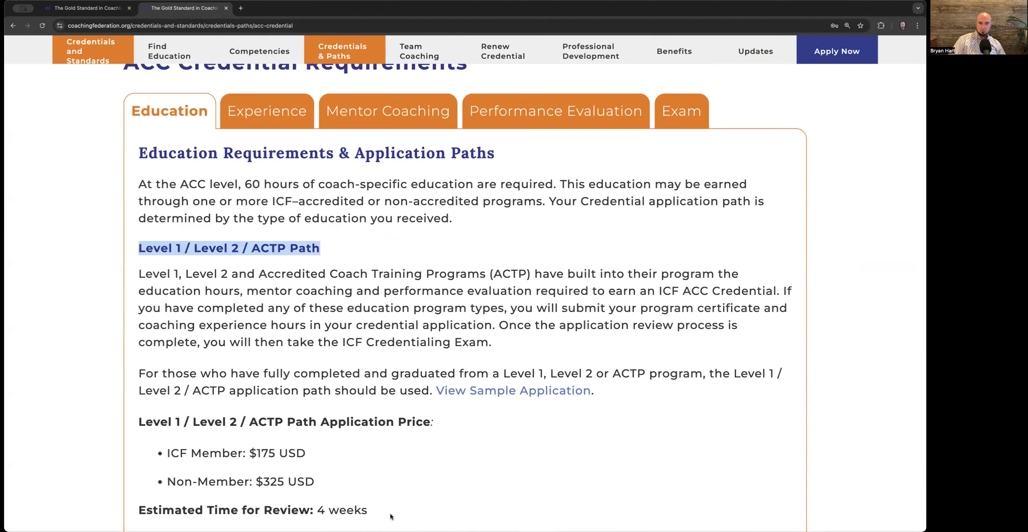
mouse_move(308, 219)
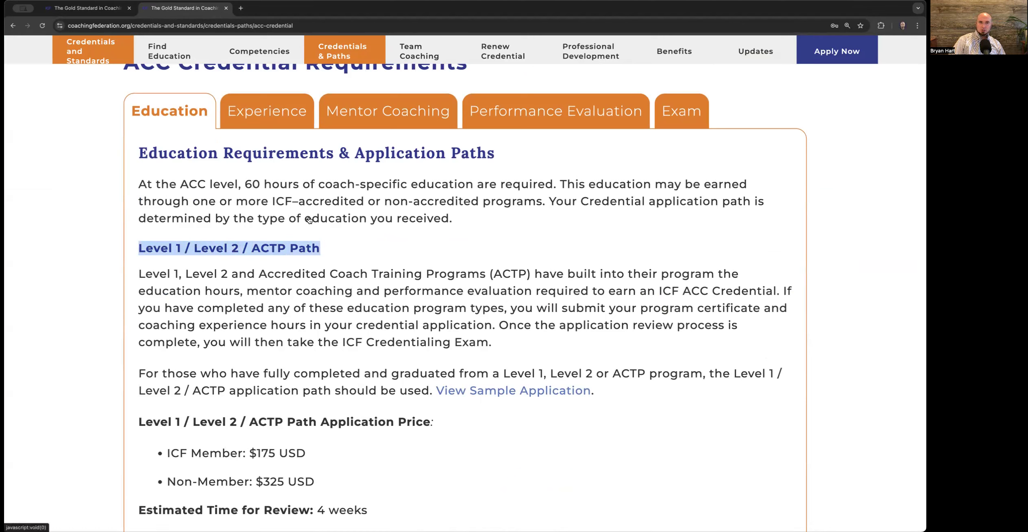
mouse_move(174, 210)
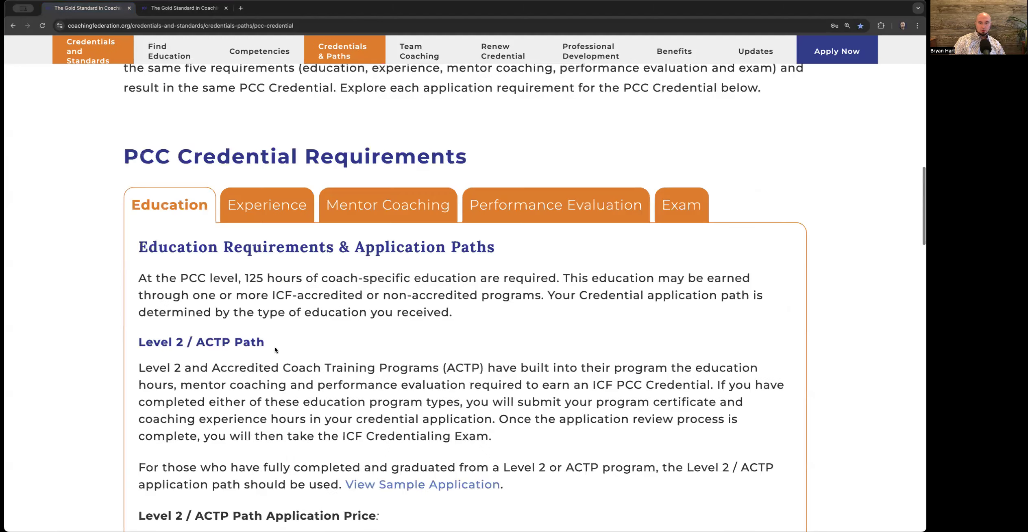
Step: Scroll back up the PCC Education requirements showing the 125-hour Level 2 / ACTP path
scroll(up, 3)
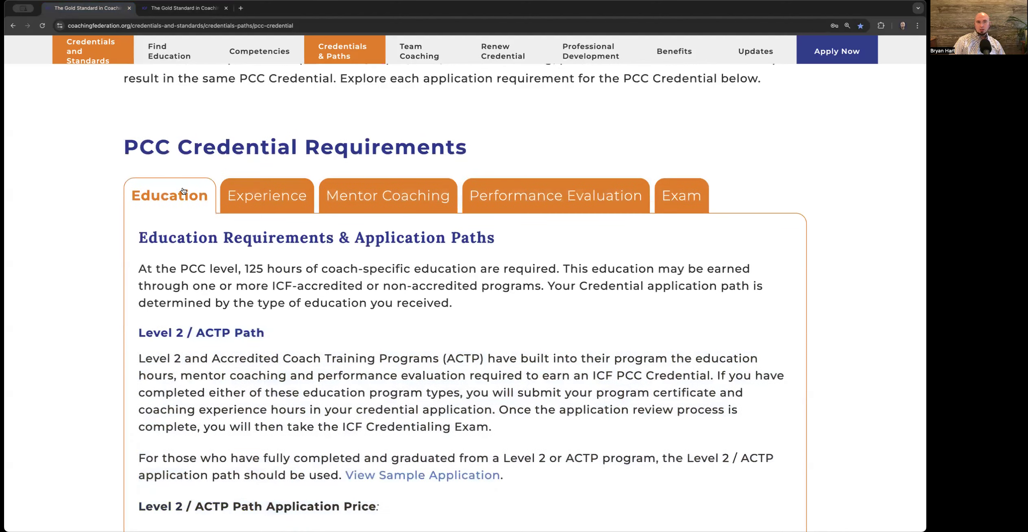
mouse_move(566, 215)
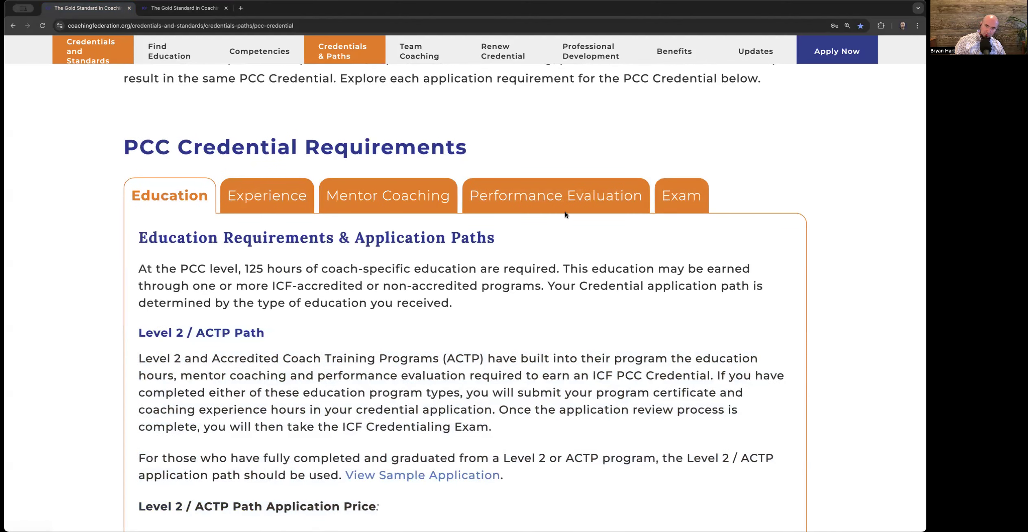
mouse_move(555, 196)
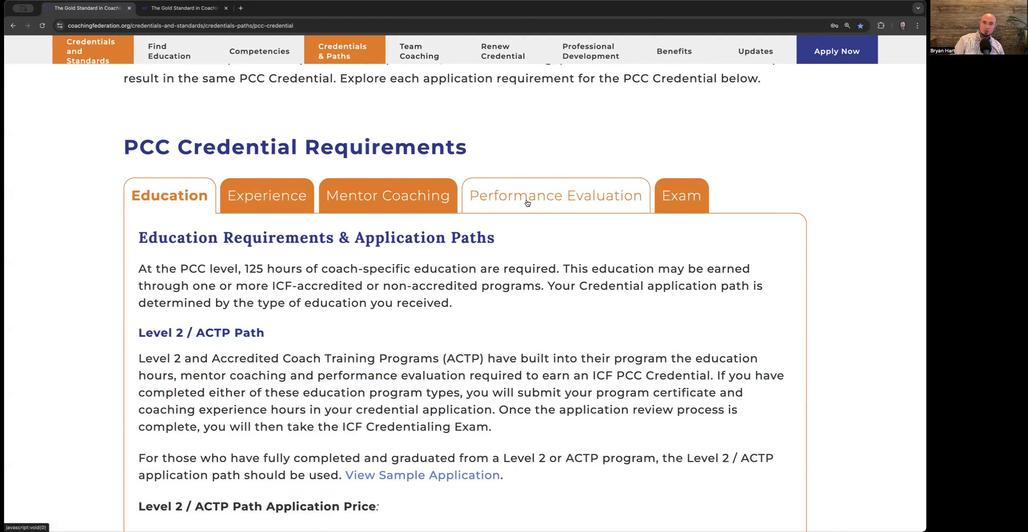
mouse_move(574, 314)
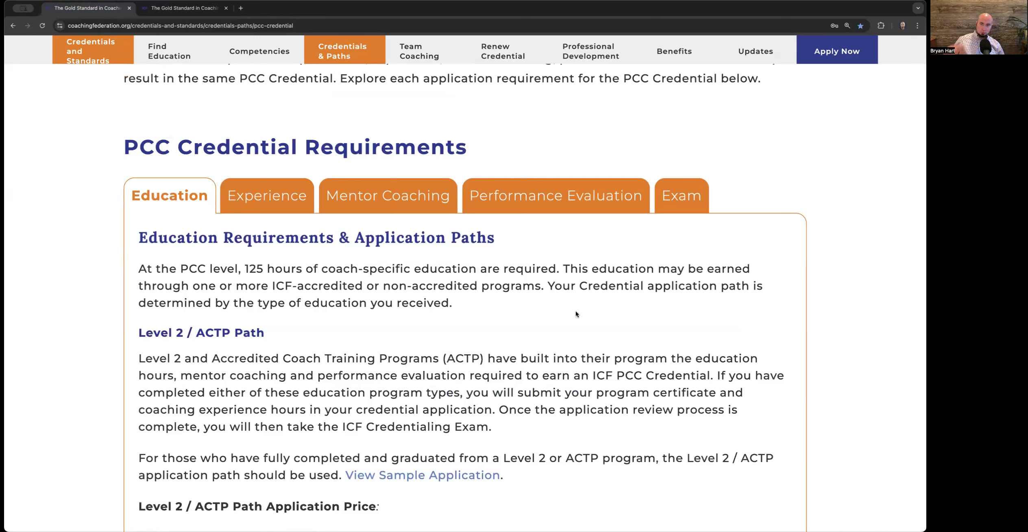
mouse_move(583, 312)
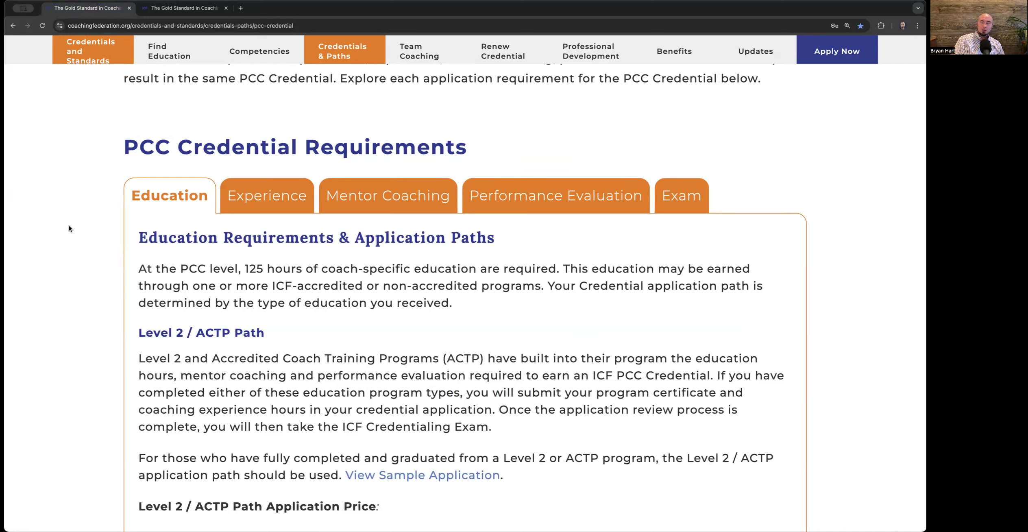
mouse_move(84, 218)
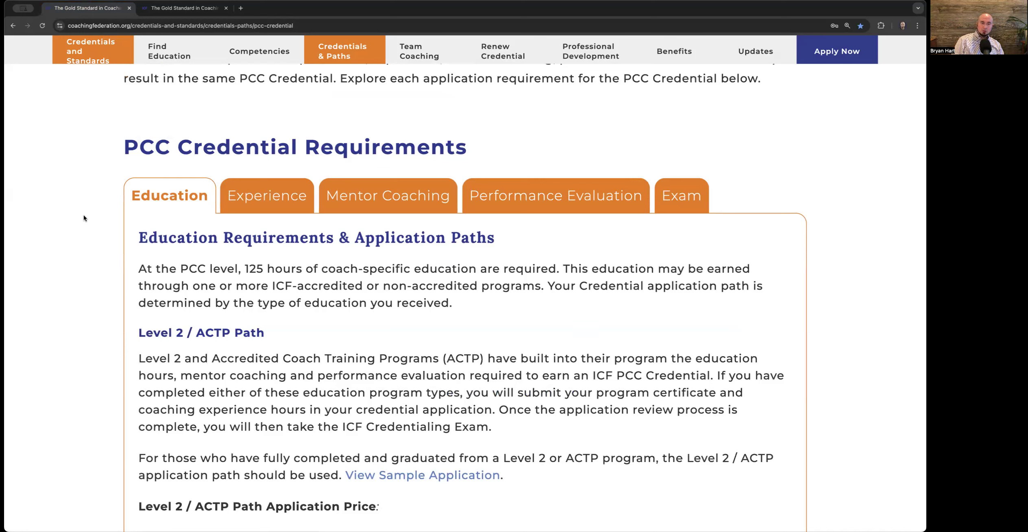
mouse_move(91, 272)
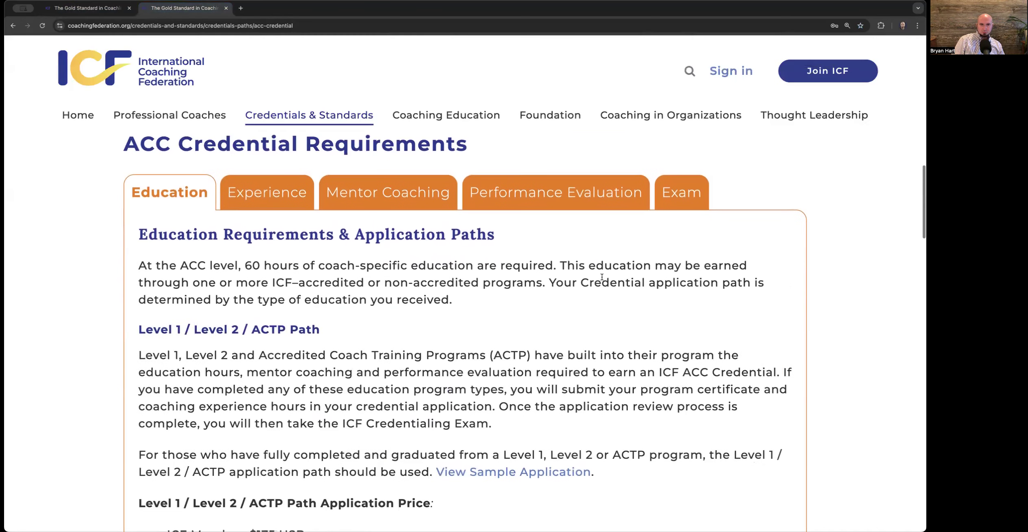
Step: Review the ACSTH and Portfolio paths on the ACC page and launch the ICF Credential Survey form
scroll(down, 3)
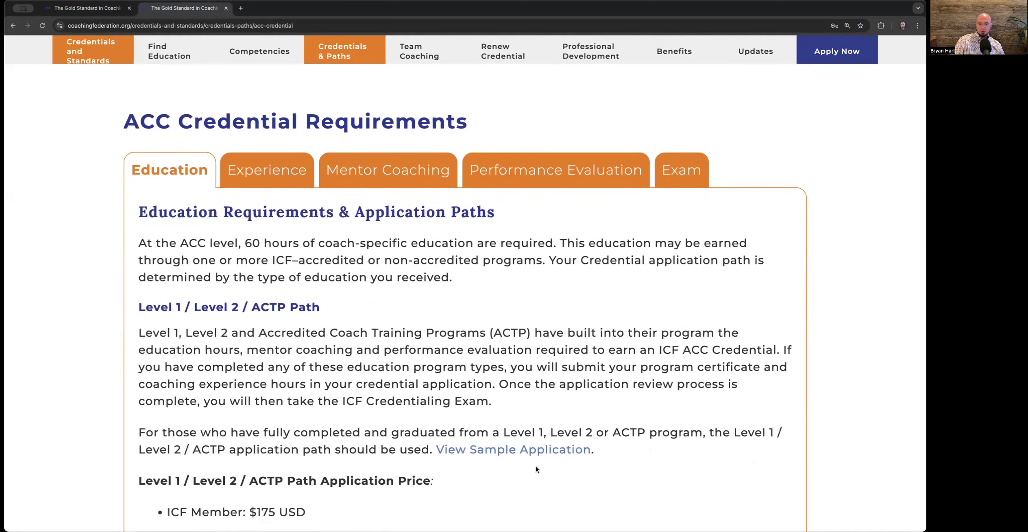
mouse_move(601, 312)
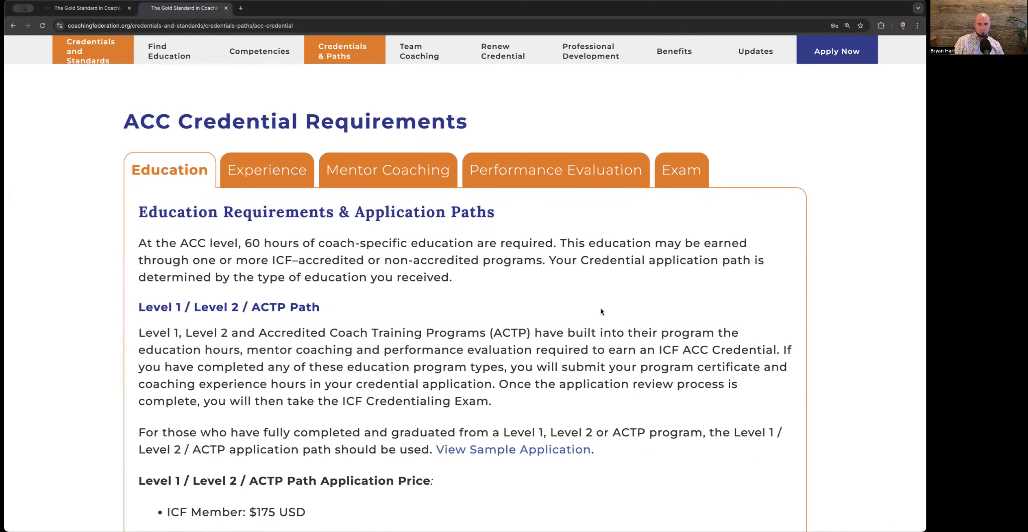
scroll(down, 3)
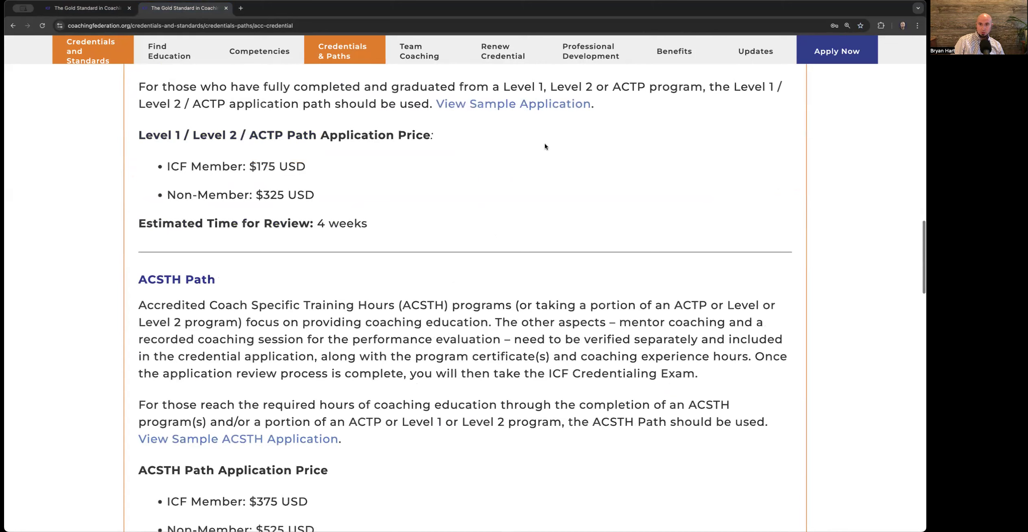
scroll(down, 3)
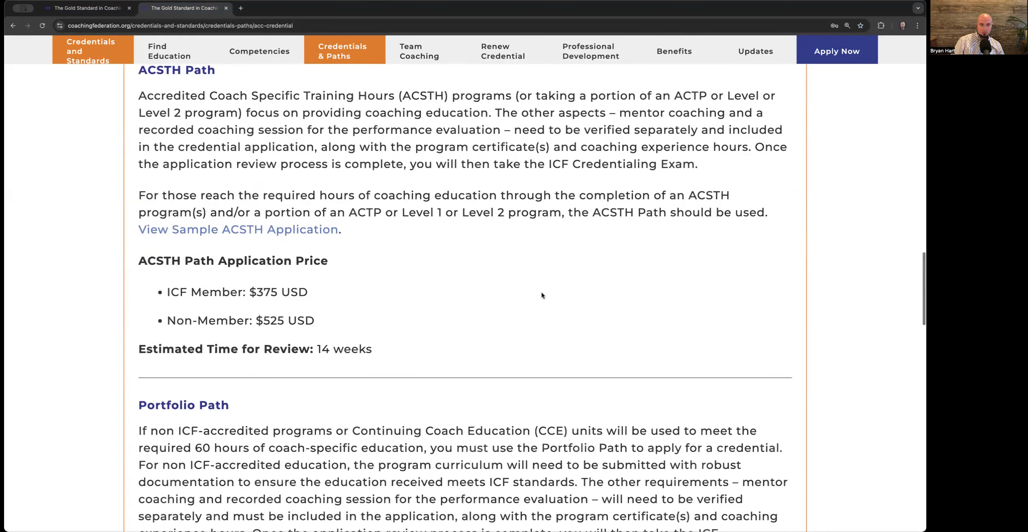
scroll(up, 3)
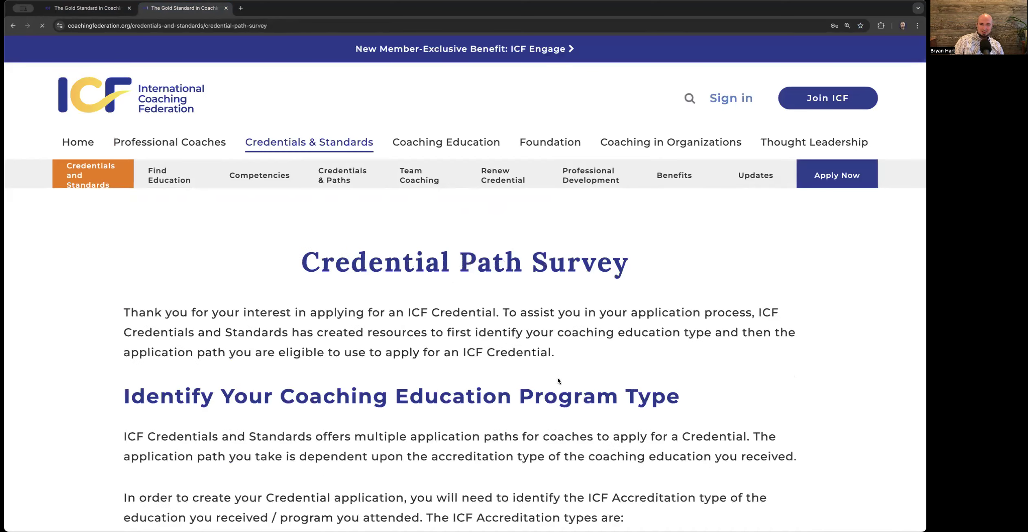
scroll(down, 3)
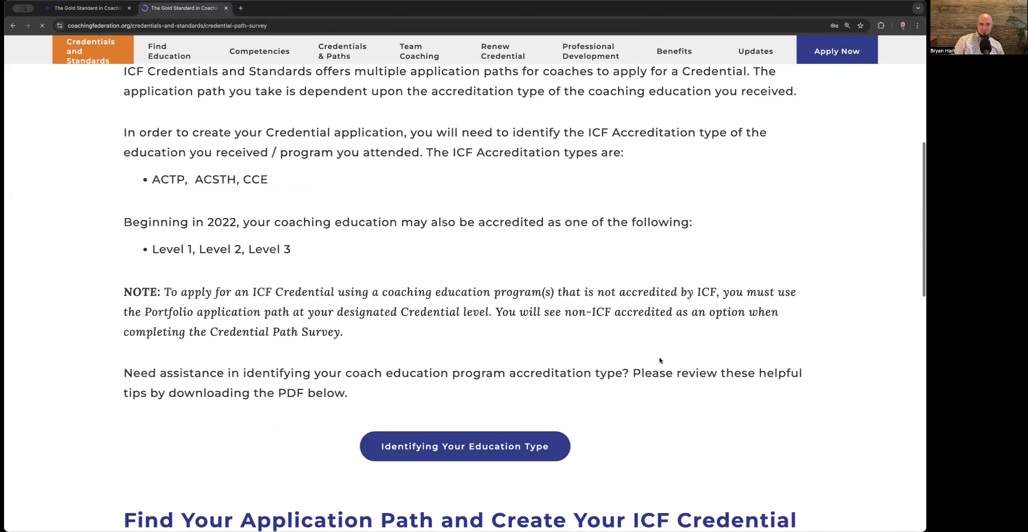
click(463, 446)
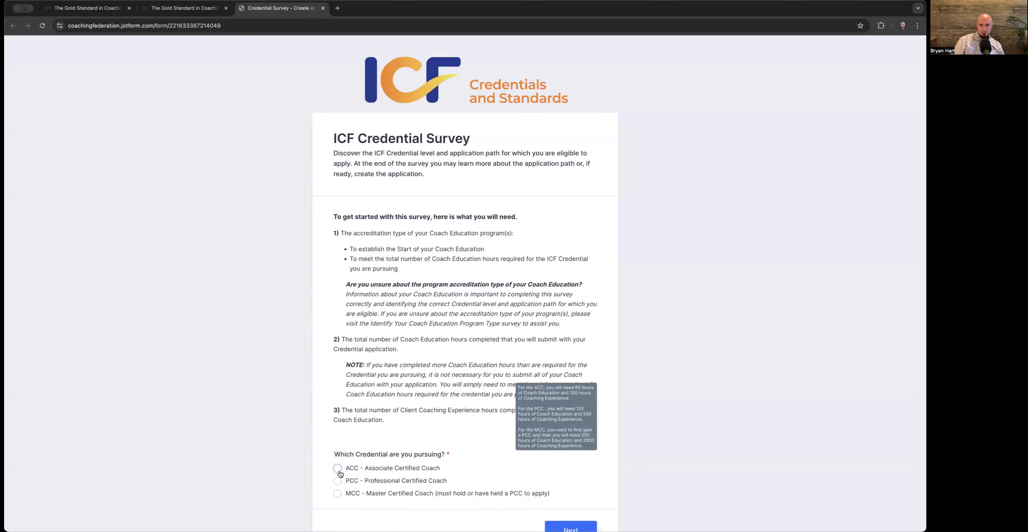
Step: Choose ACC as the credential being pursued and advance to the non-ICF/CCE programs question
click(337, 467)
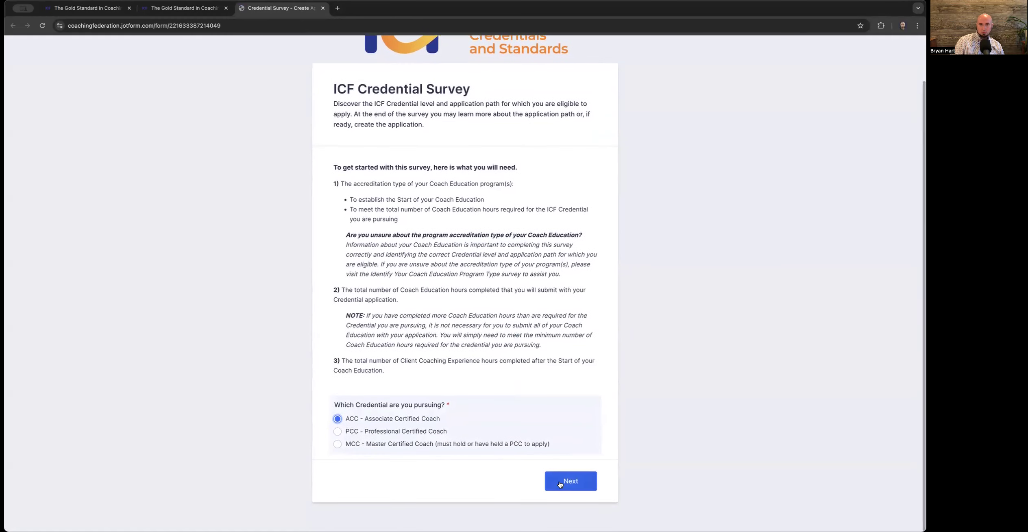
click(570, 481)
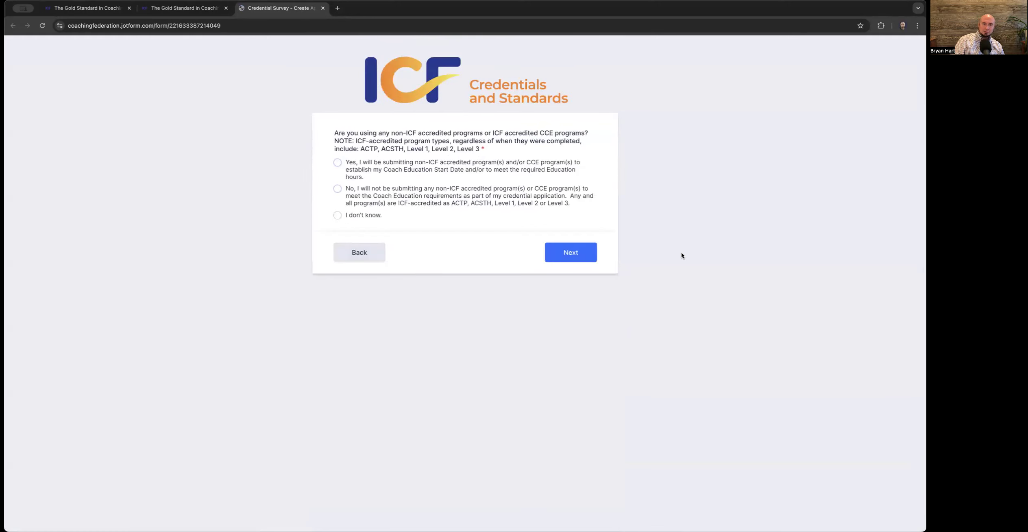
mouse_move(687, 249)
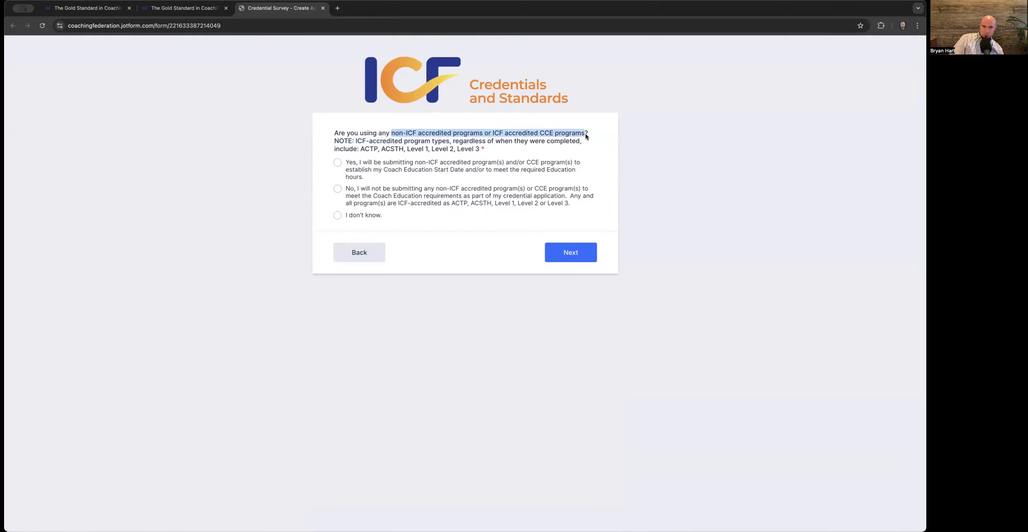
mouse_move(450, 153)
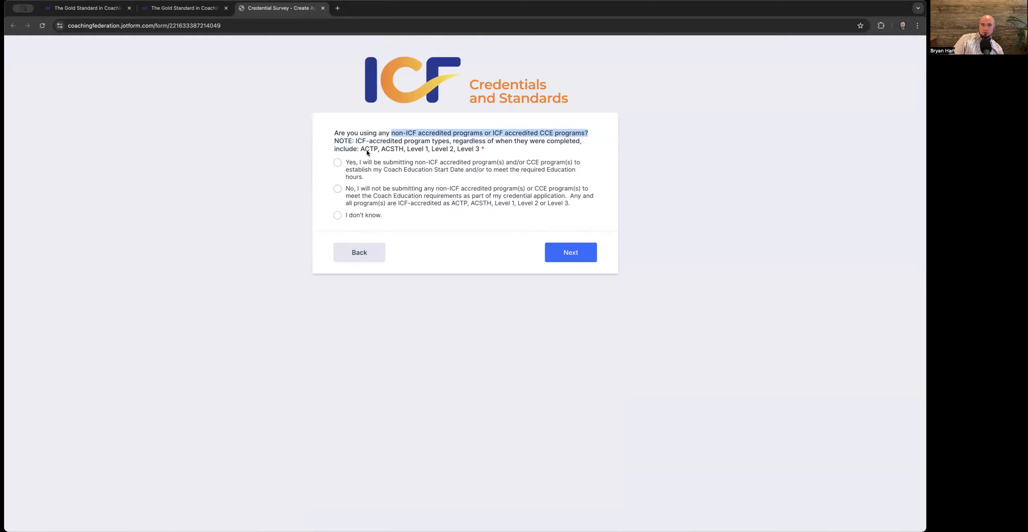
mouse_move(459, 155)
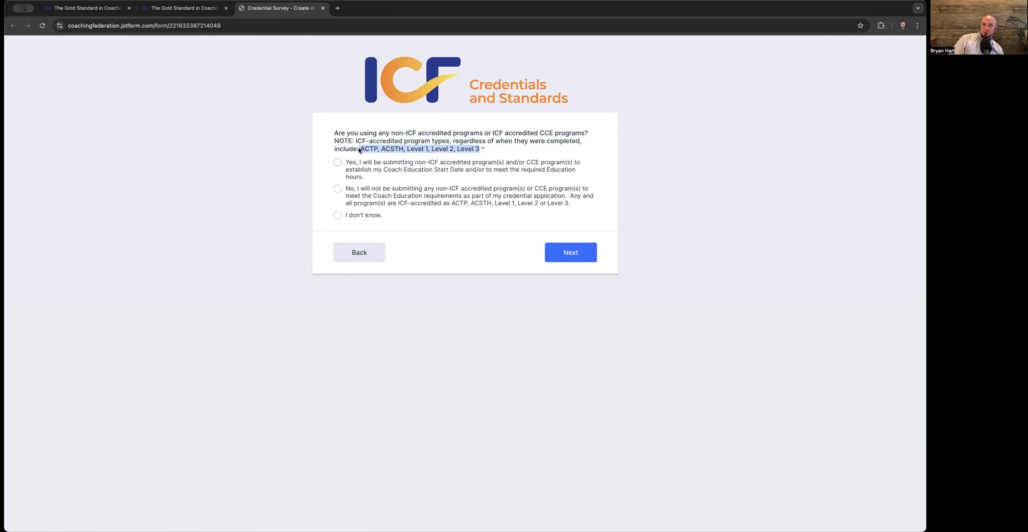
Step: Answer No to submitting non-ICF or CCE programs and continue to the accreditation questions
click(337, 189)
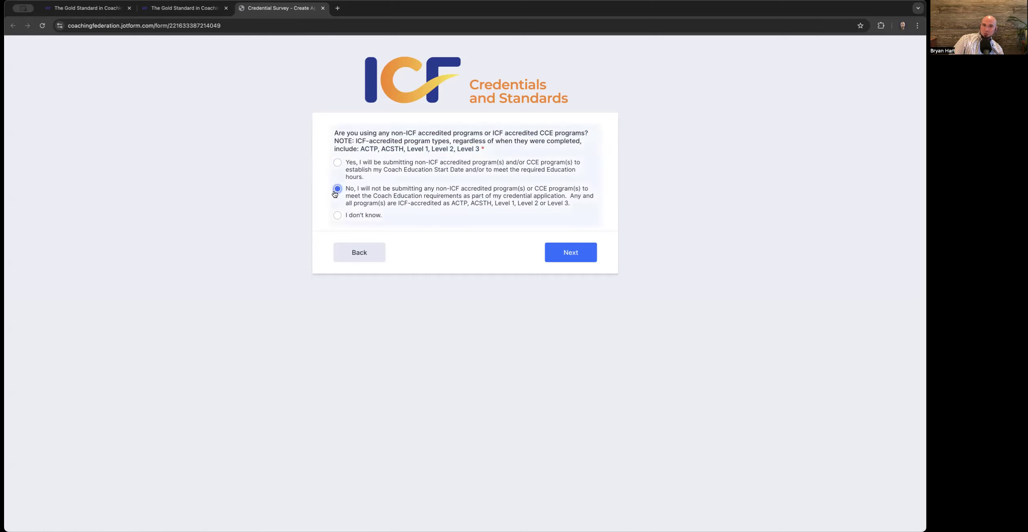
mouse_move(643, 182)
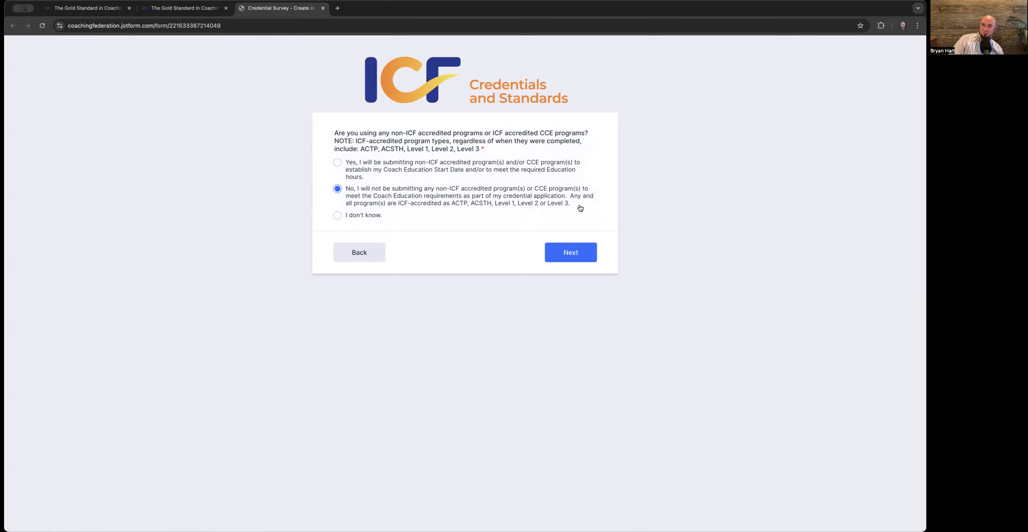
mouse_move(497, 206)
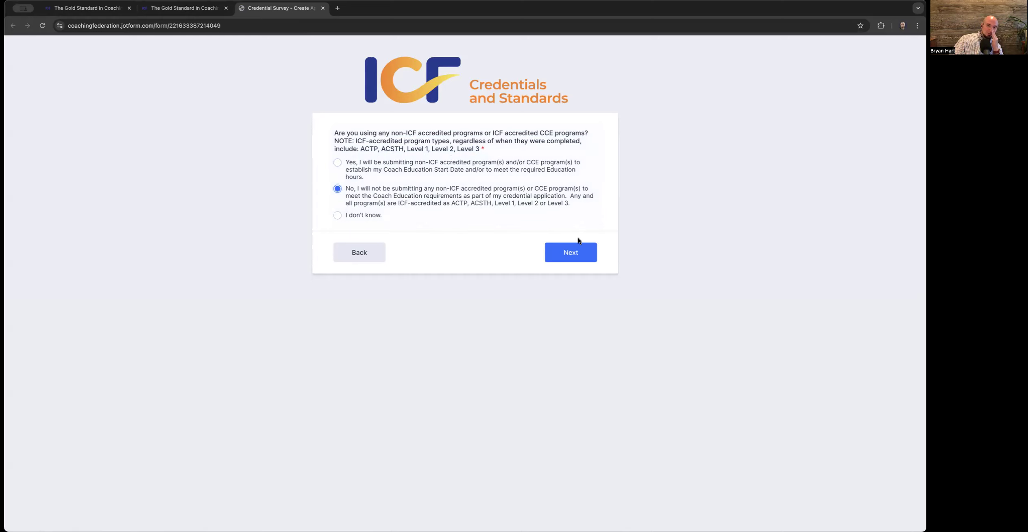
mouse_move(530, 206)
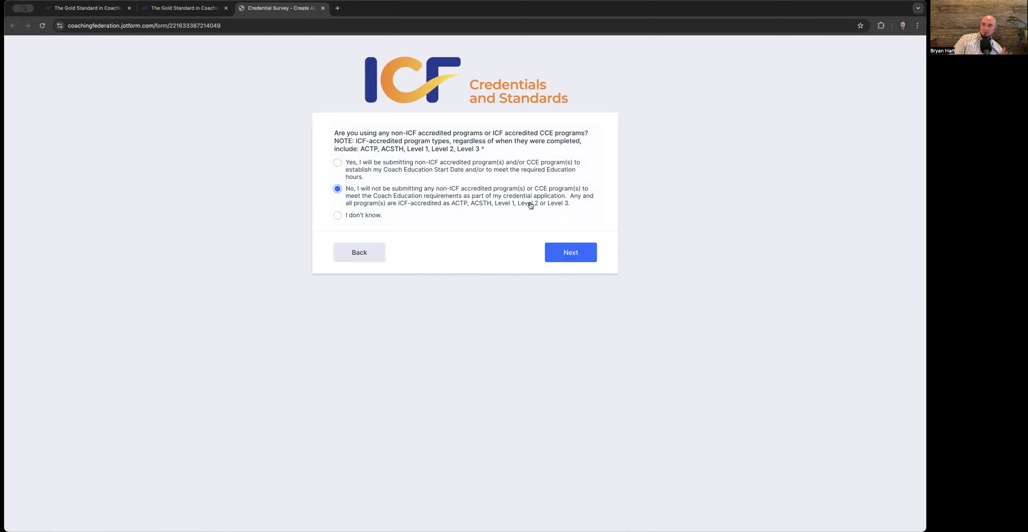
mouse_move(538, 207)
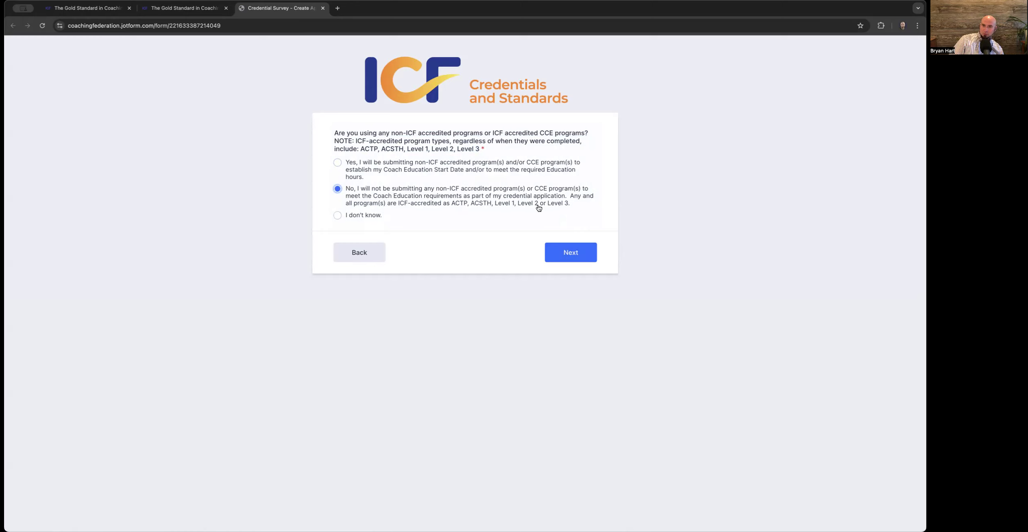
click(570, 252)
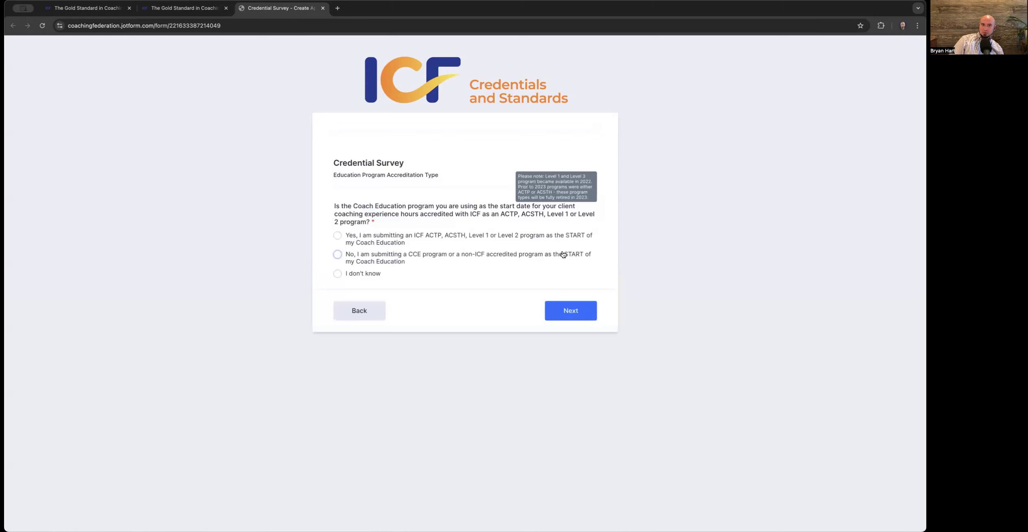
mouse_move(444, 238)
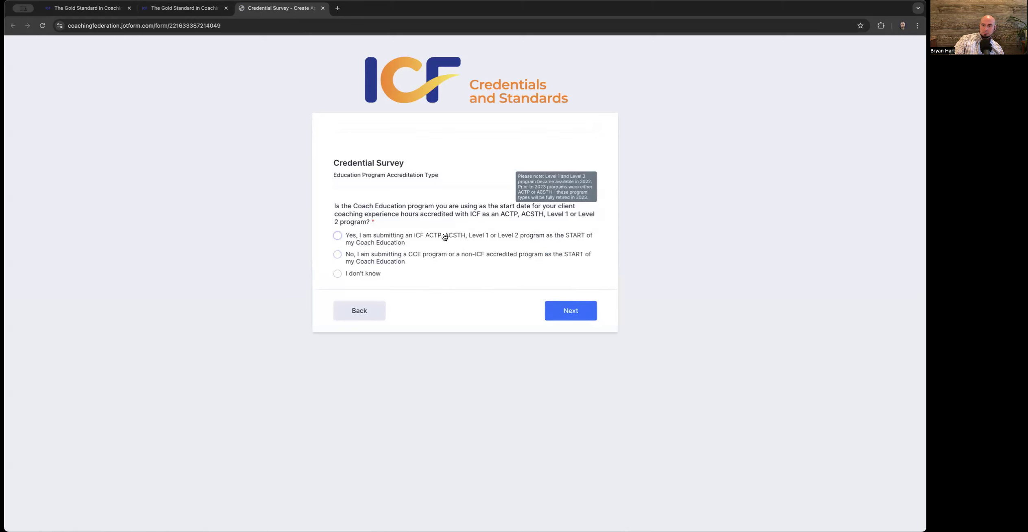
Step: Record an ICF-accredited Level 2 program with mentor coaching and final performance assessment both completed
click(337, 234)
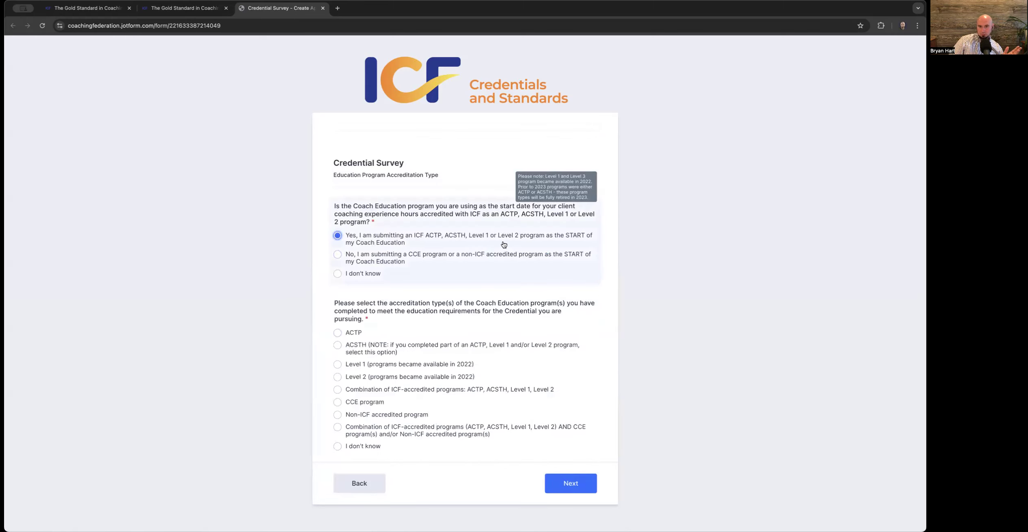
mouse_move(686, 232)
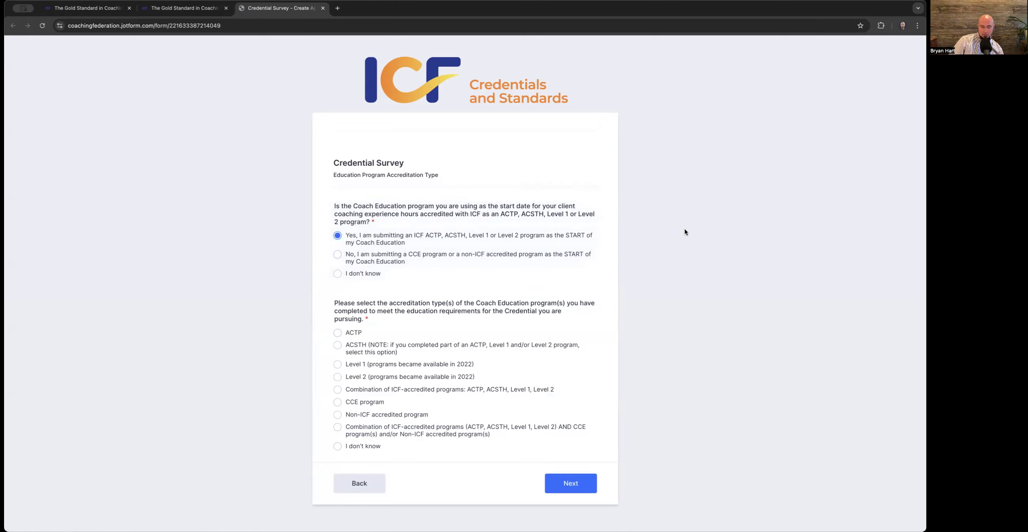
mouse_move(510, 241)
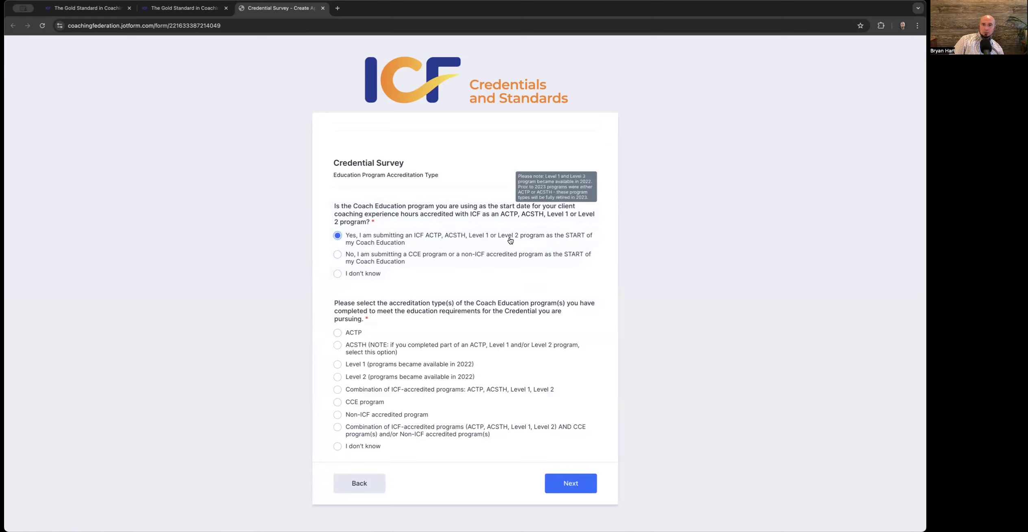
mouse_move(652, 248)
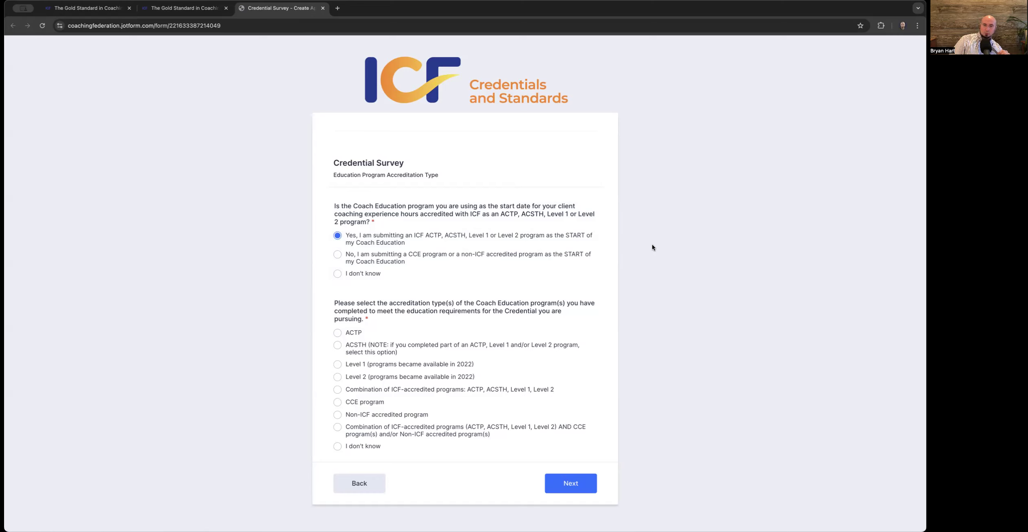
mouse_move(367, 379)
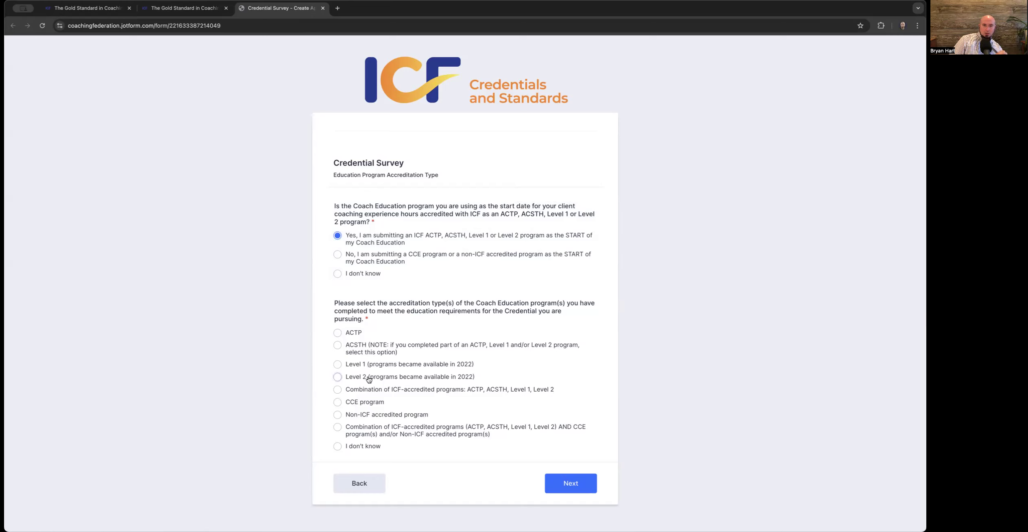
click(337, 376)
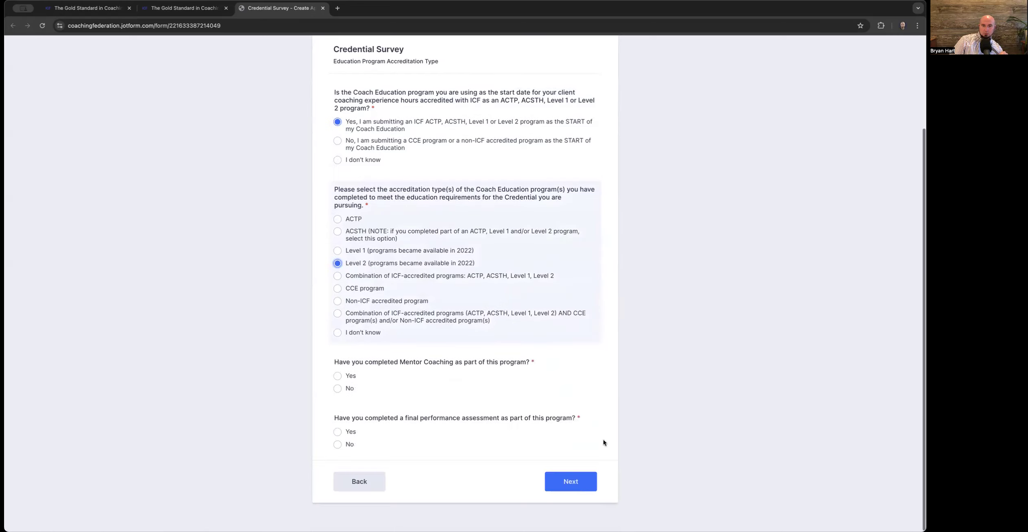
click(337, 376)
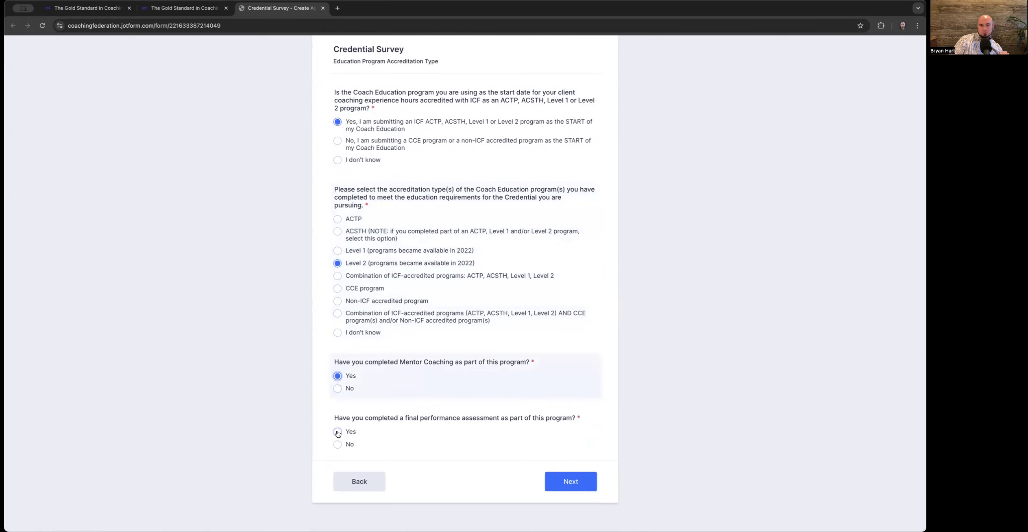
click(337, 431)
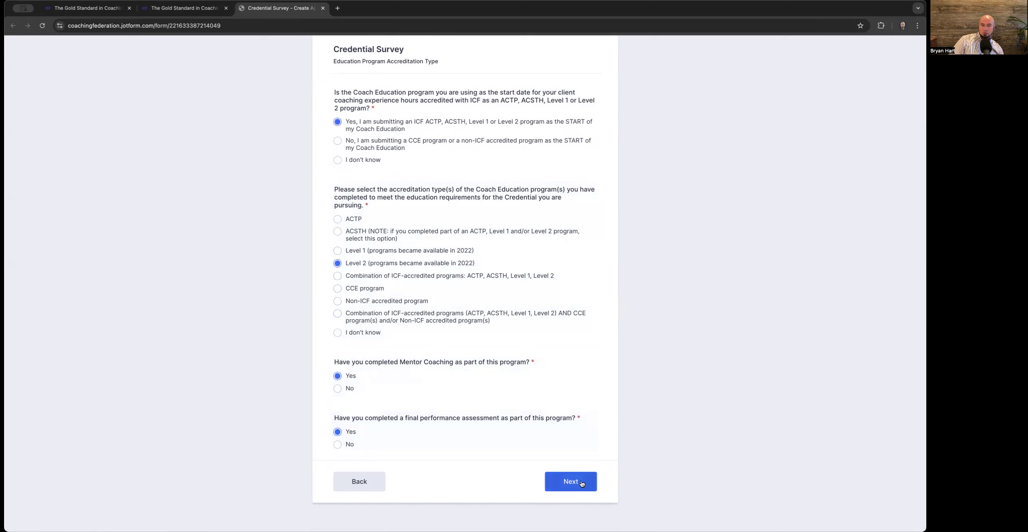
click(569, 481)
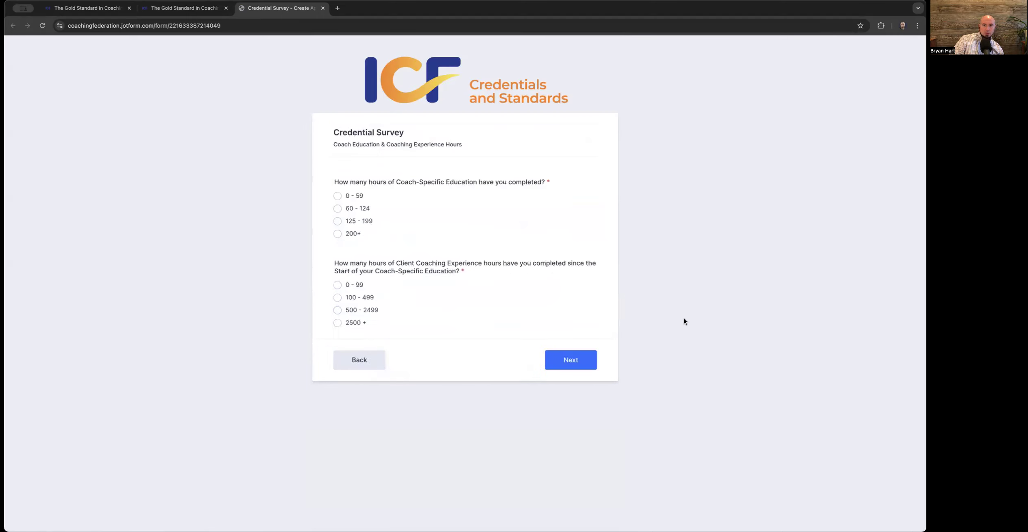
mouse_move(390, 192)
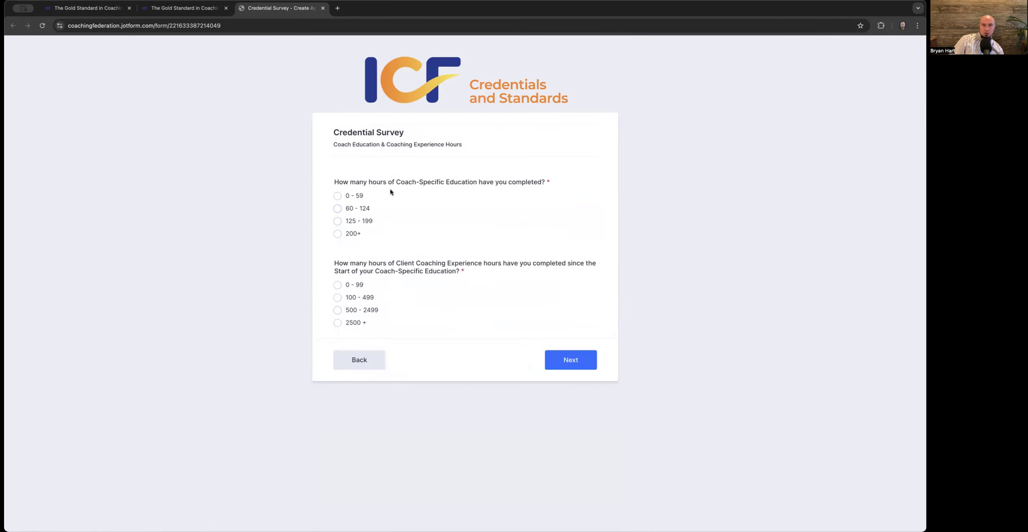
Step: Report 125 - 199 education hours and 100 - 499 client coaching hours, finishing the survey
click(338, 222)
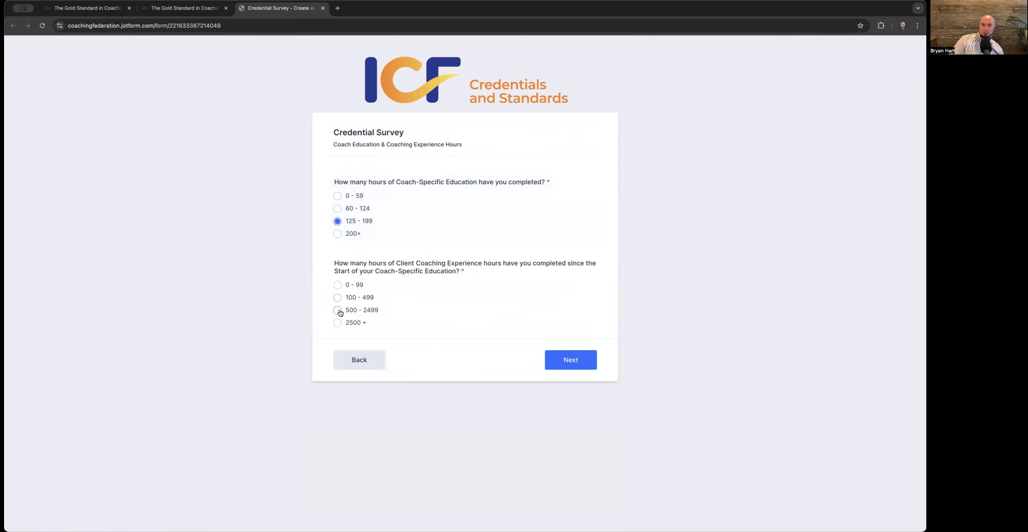
mouse_move(354, 314)
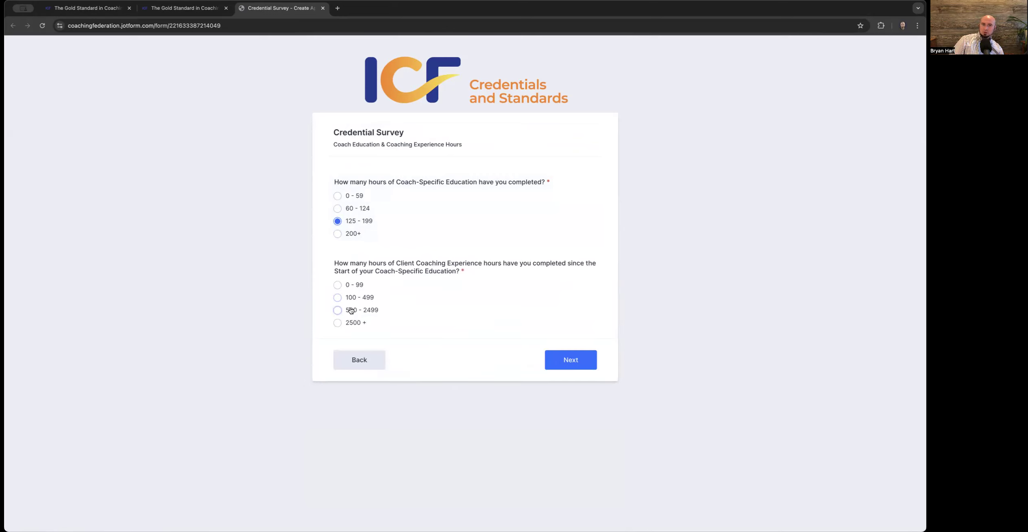
click(337, 297)
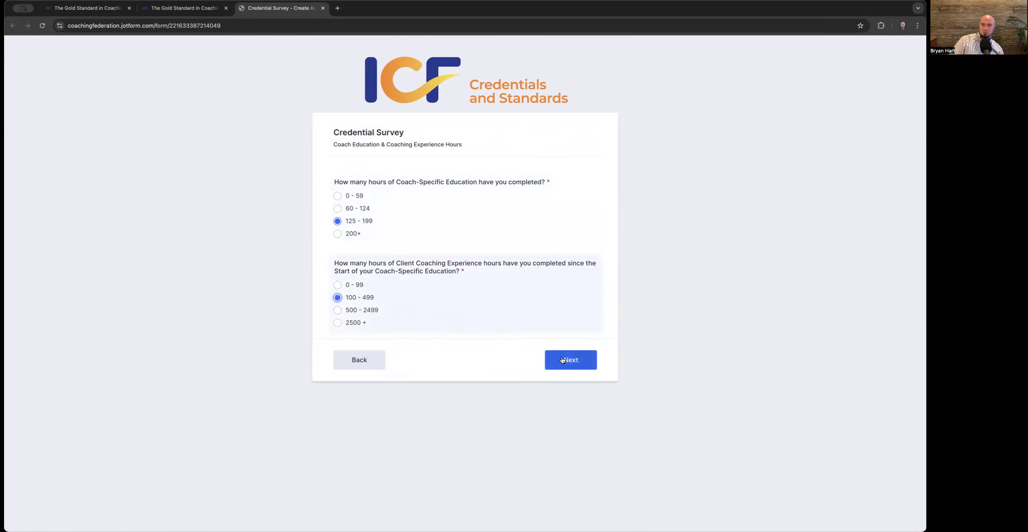
click(570, 359)
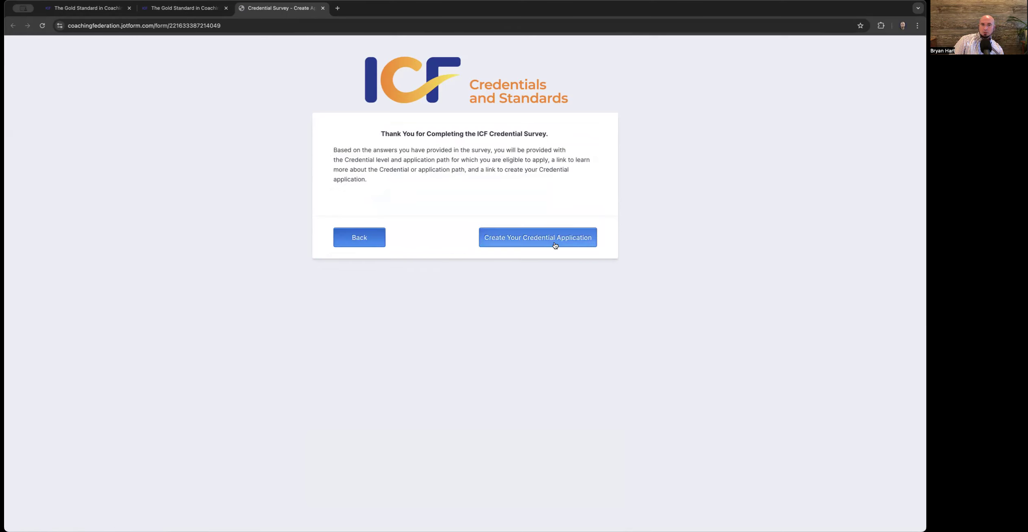
Step: Show the survey results: ACC eligibility through the Level 1 / Level 2 / ACTP path
click(537, 237)
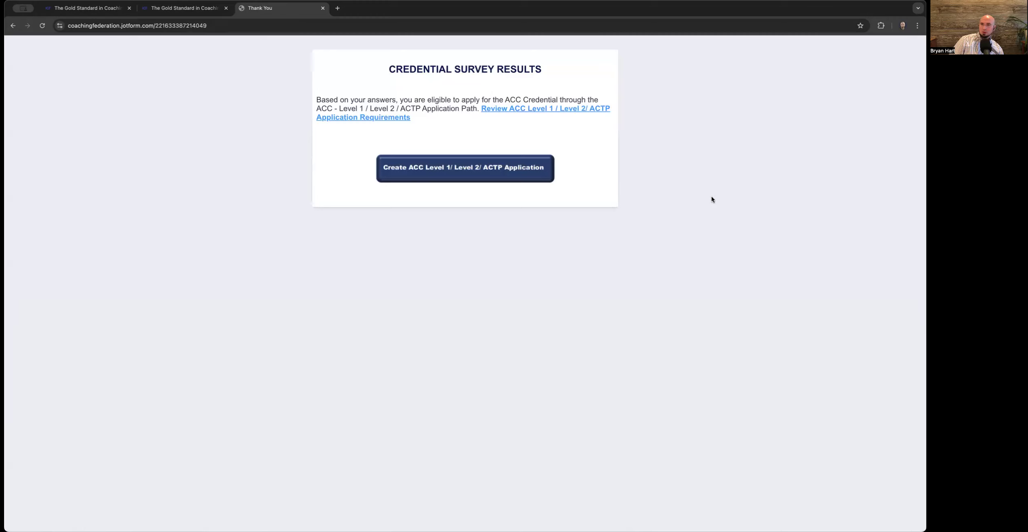
mouse_move(707, 197)
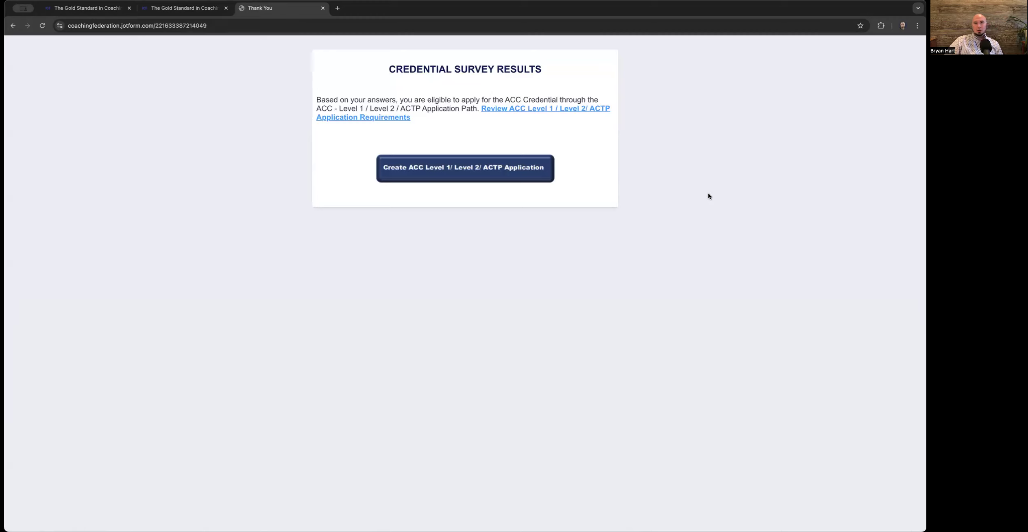
mouse_move(574, 140)
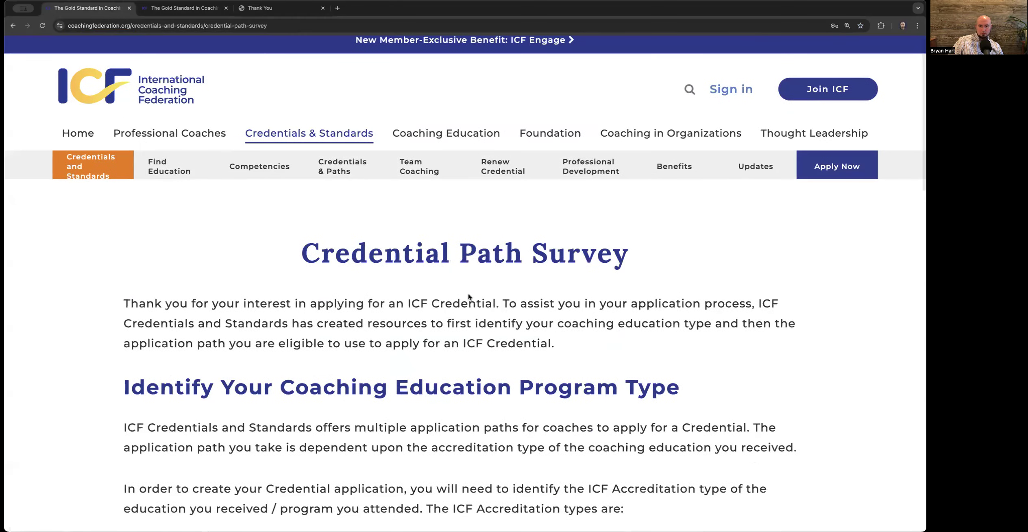
Step: Return via the PCC tab to the Credential Path Survey page and launch a fresh survey
click(343, 167)
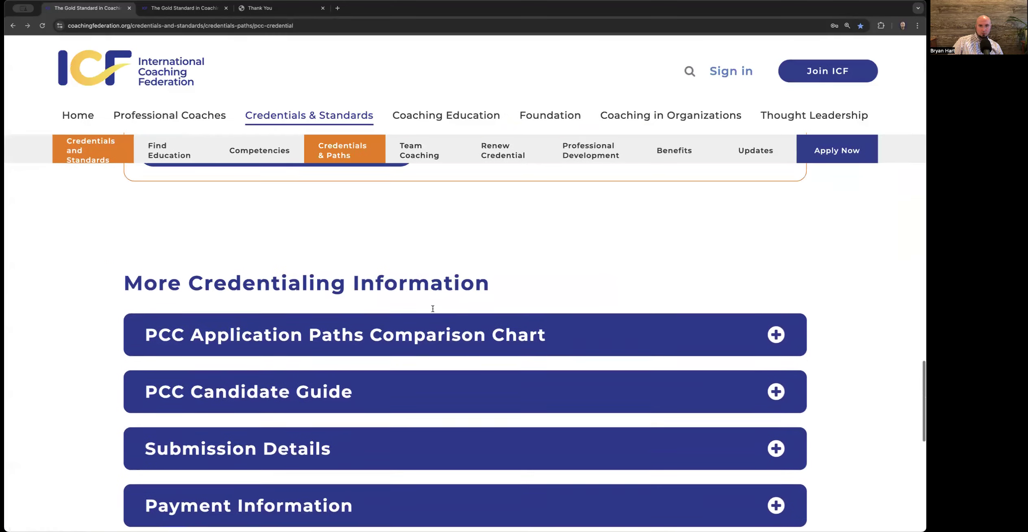
scroll(up, 3)
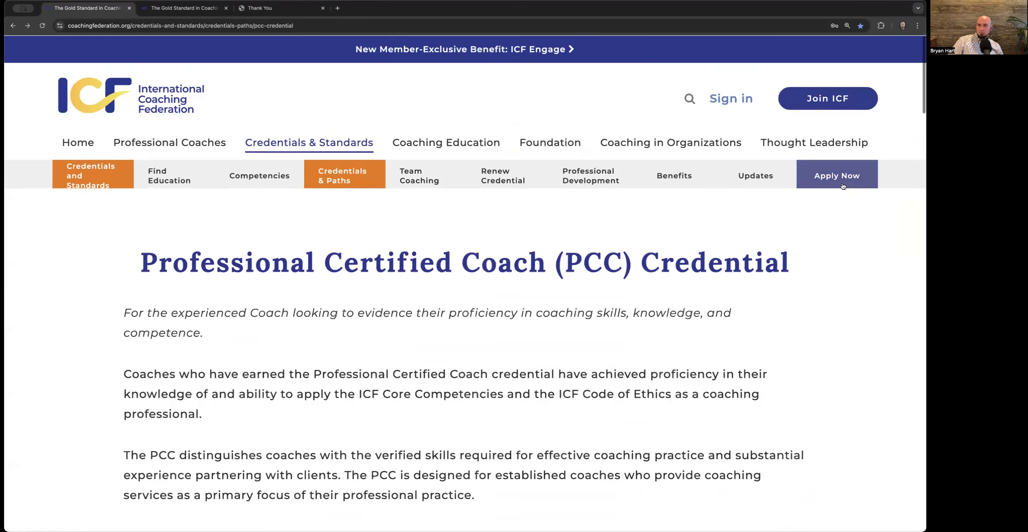
click(837, 175)
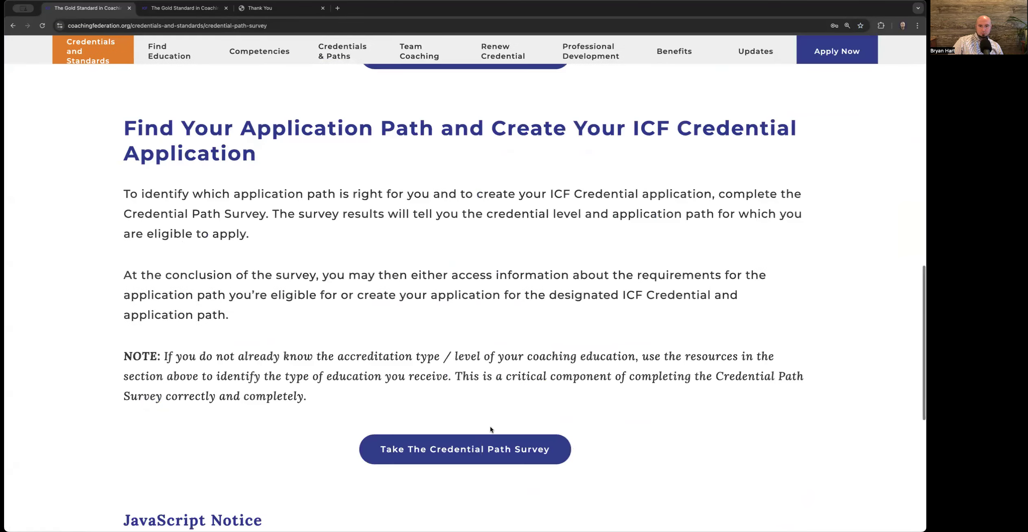
scroll(down, 3)
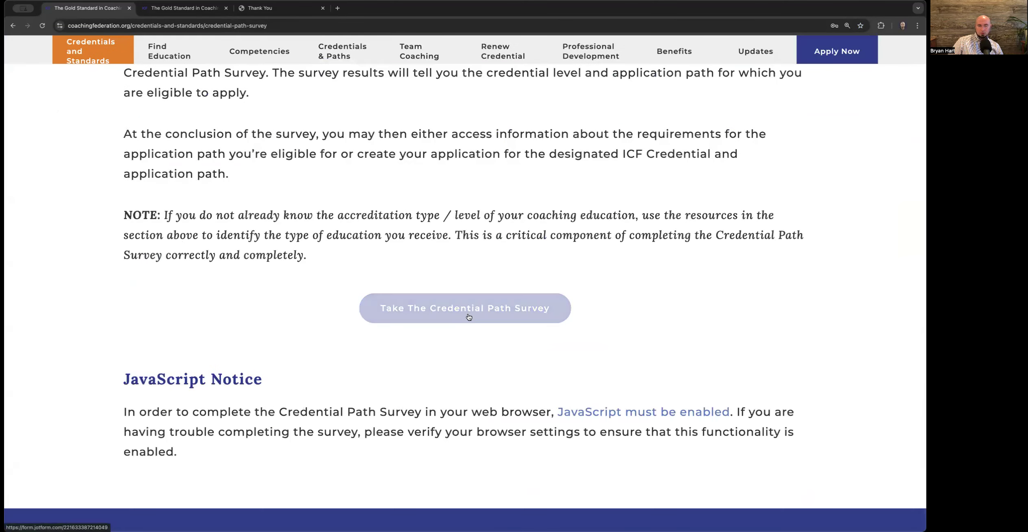
click(464, 308)
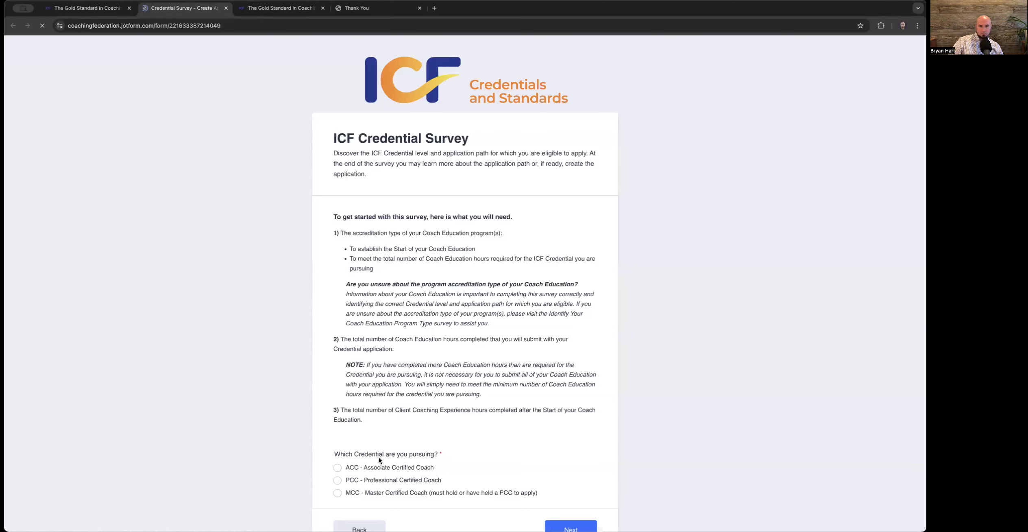
Step: Advance past the credential question and answer No to submitting non-ICF or CCE programs
click(569, 529)
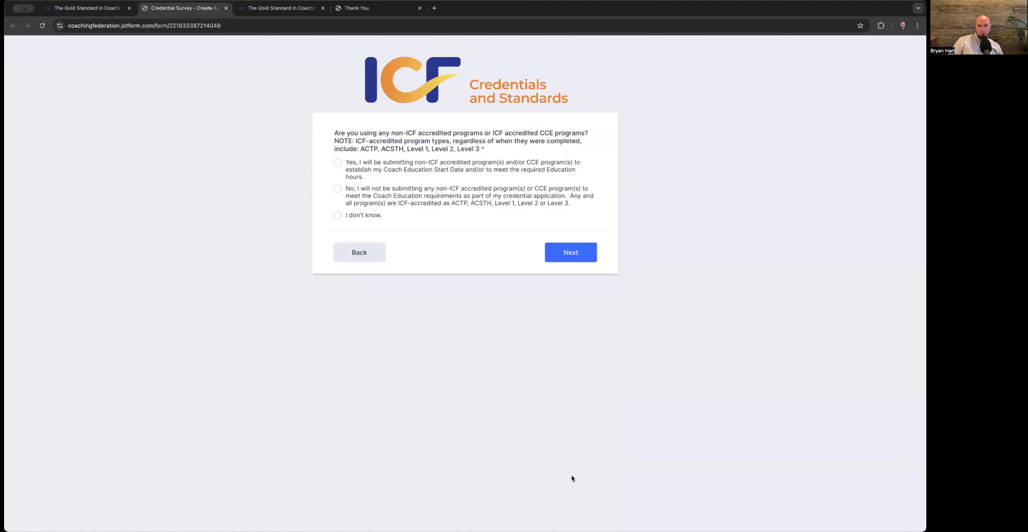
click(337, 188)
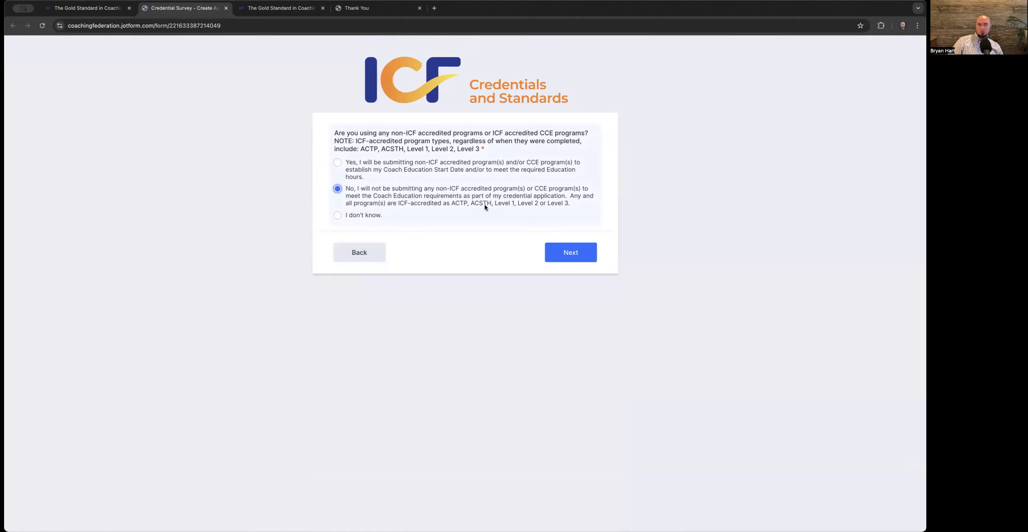
mouse_move(412, 135)
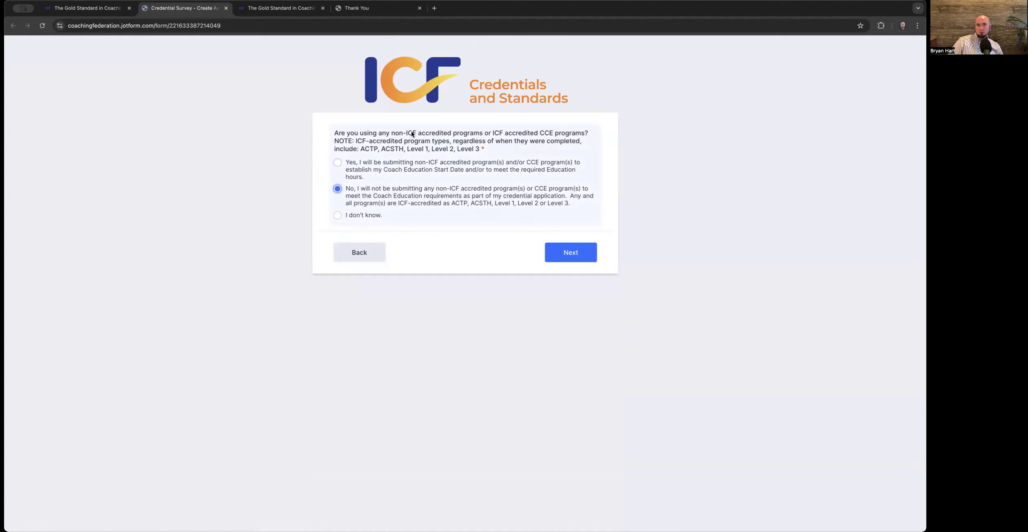
mouse_move(565, 135)
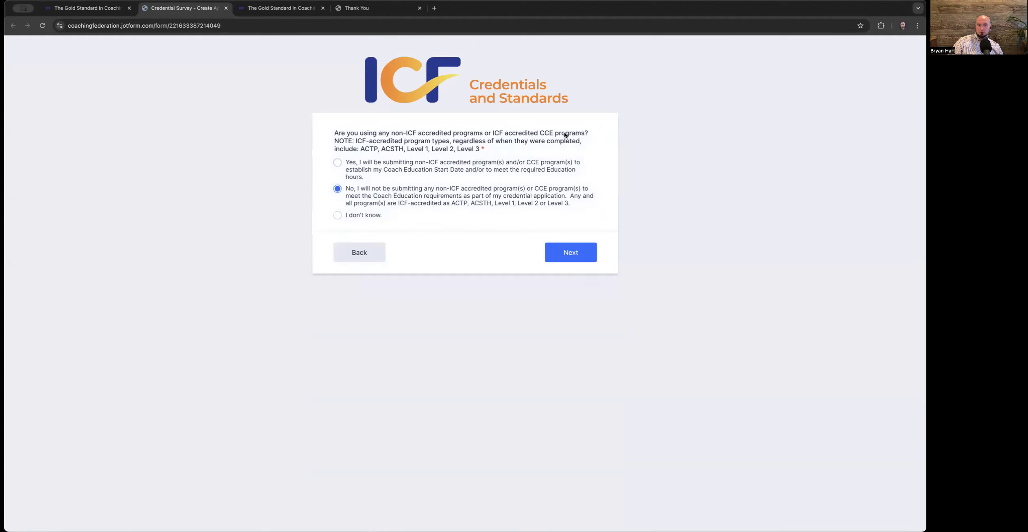
mouse_move(394, 203)
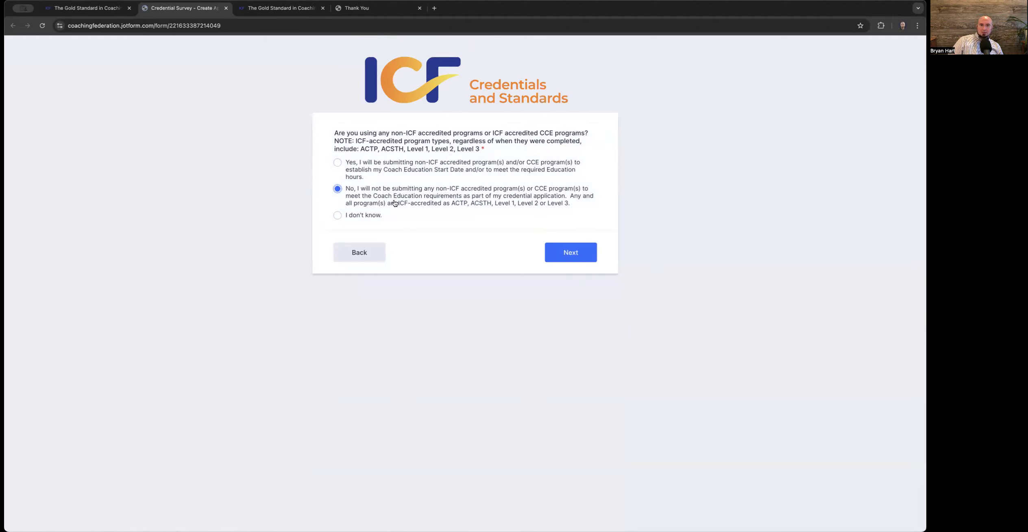
mouse_move(478, 202)
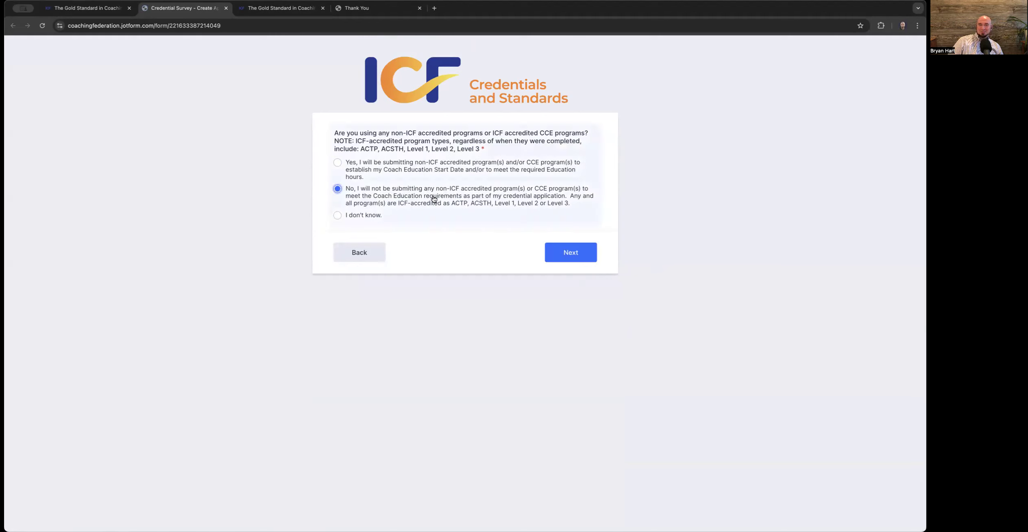
click(570, 252)
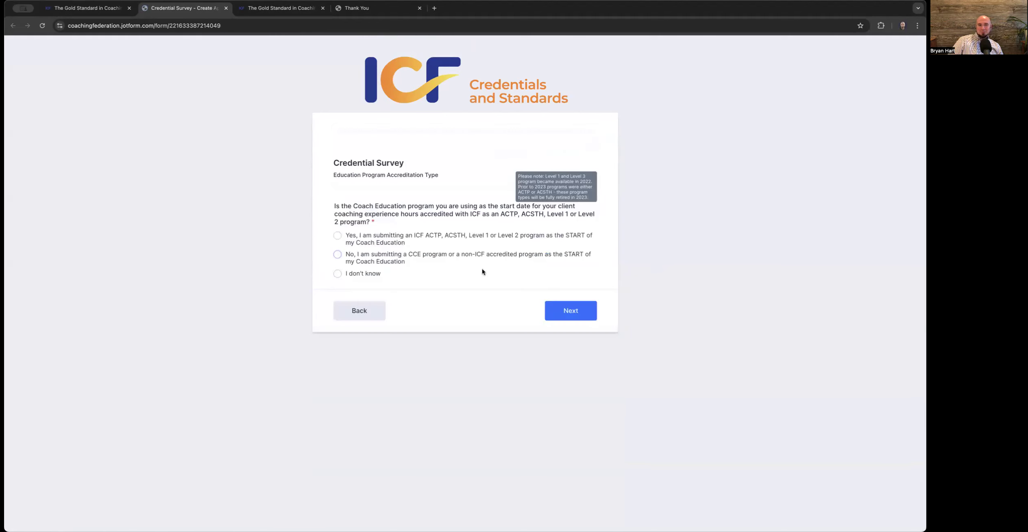
Step: Report an ICF-accredited Level 2 starting program and continue to the hours questions
click(337, 235)
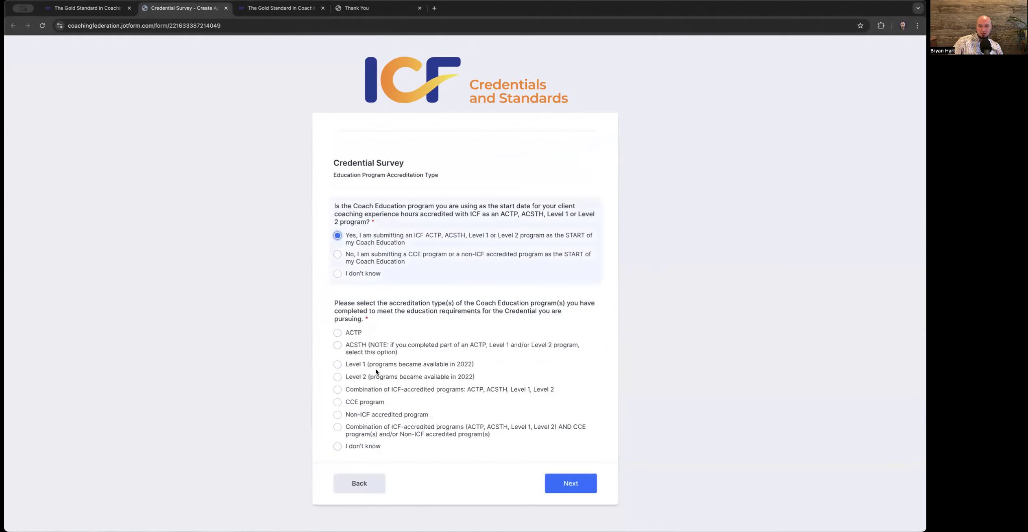
click(337, 377)
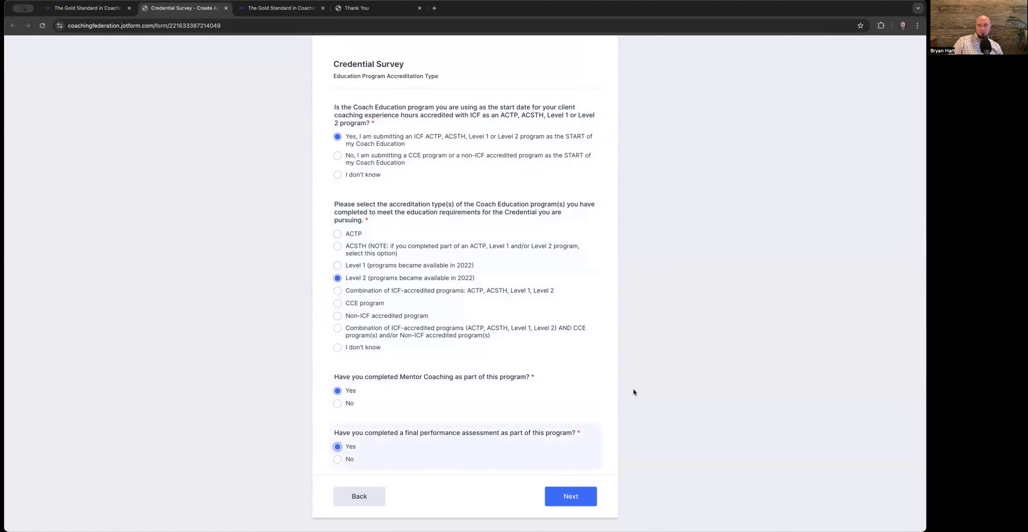
mouse_move(476, 462)
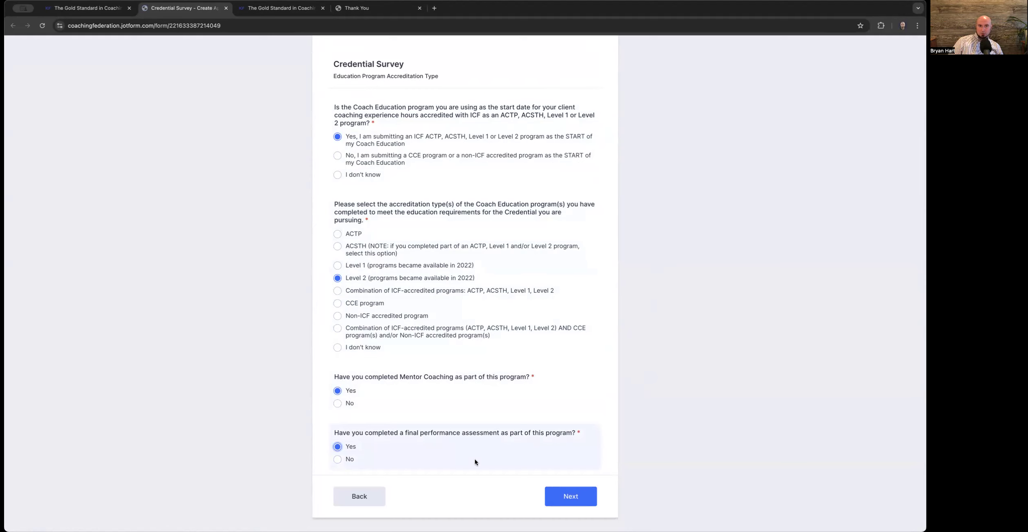
click(570, 495)
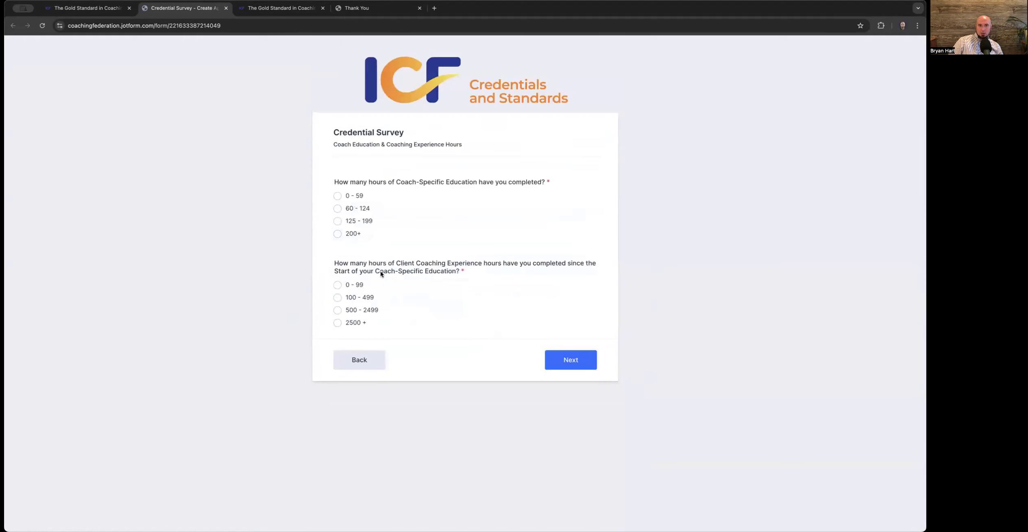
Step: Submit 125–199 education hours and 500–2499 coaching hours to get the PCC Level 2/ACTP results
click(338, 221)
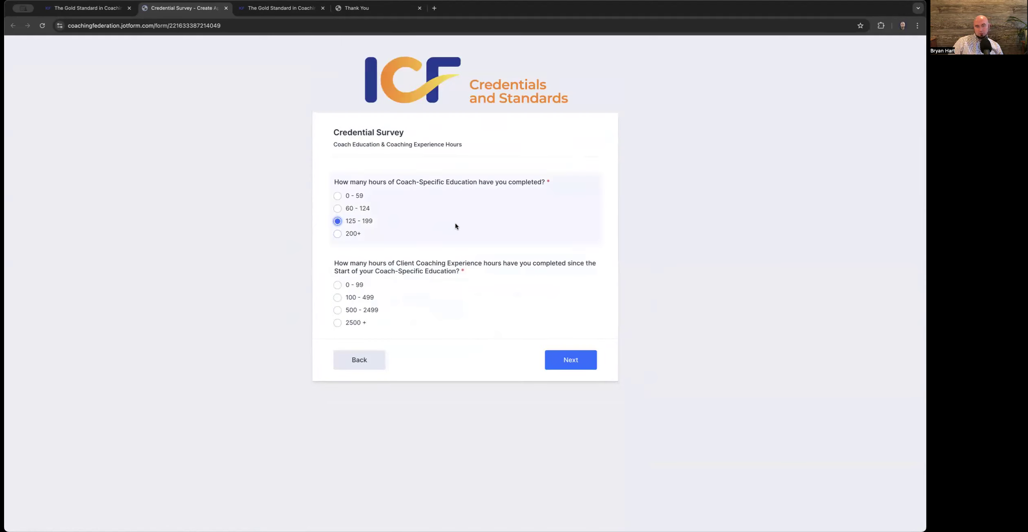
mouse_move(337, 208)
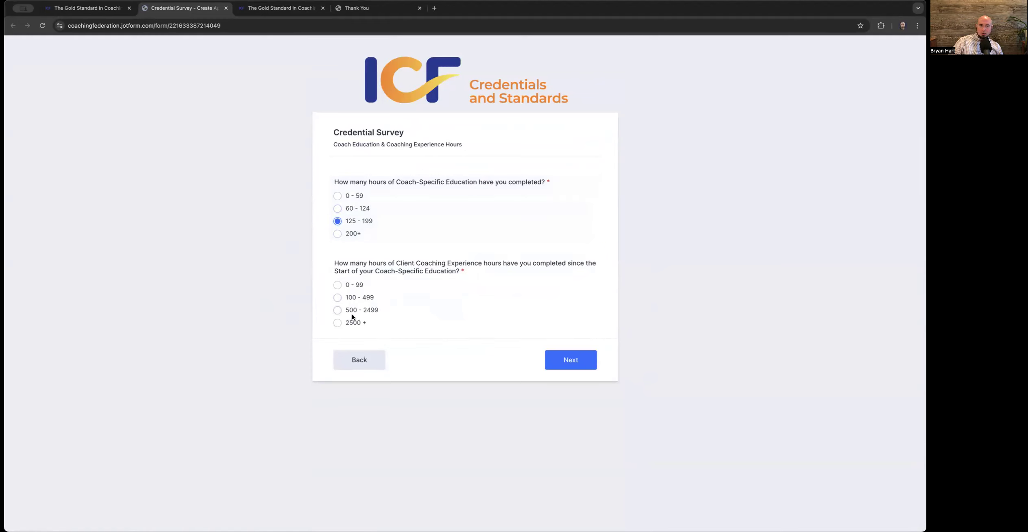
click(338, 309)
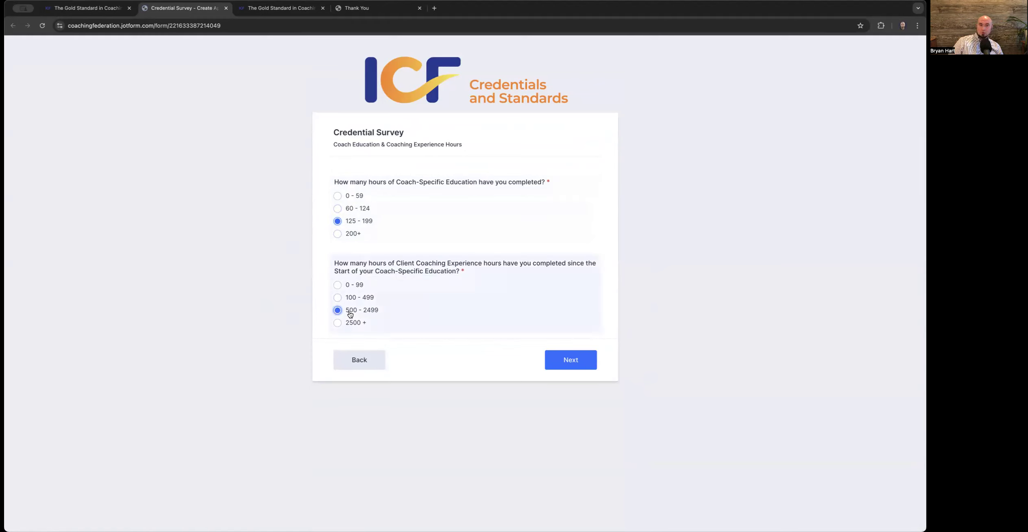
click(570, 359)
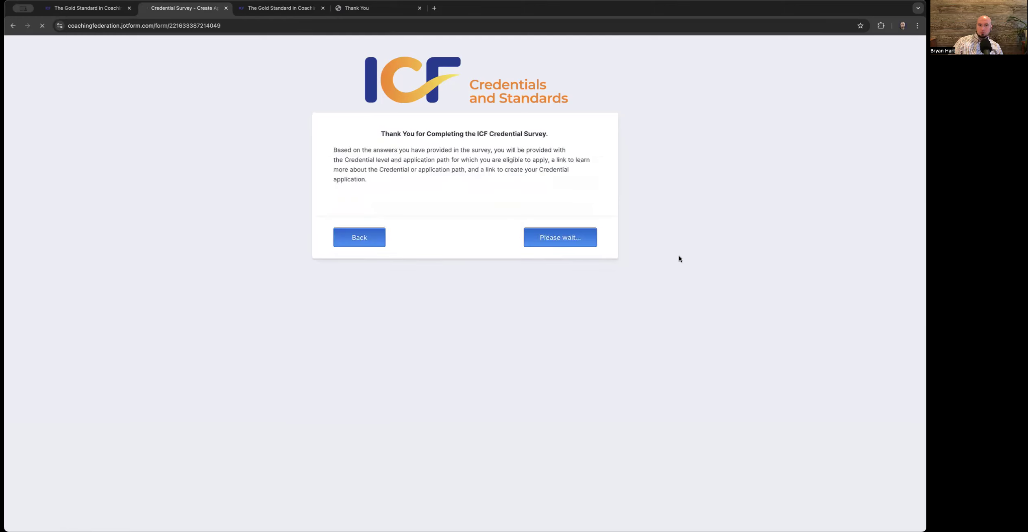
click(559, 237)
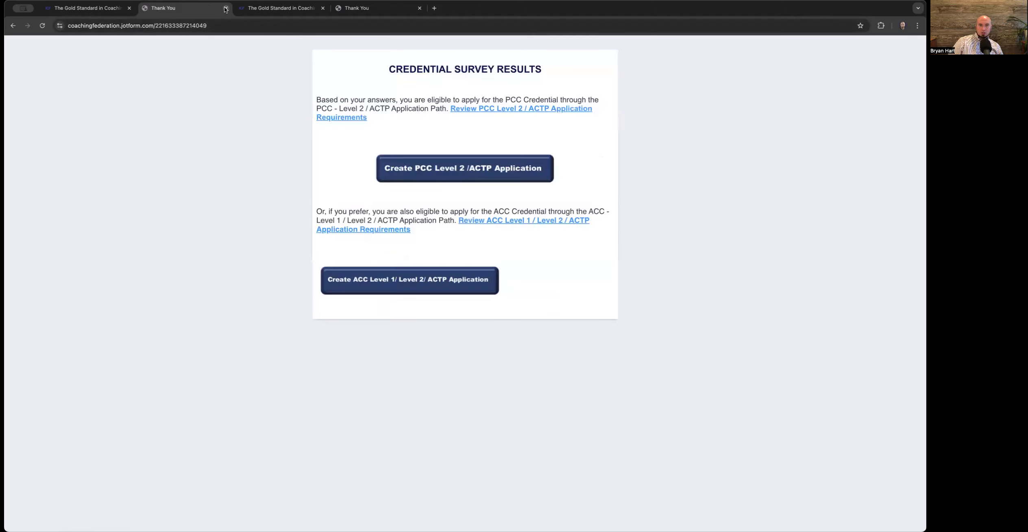
Step: Close the survey results tab and return to the Credential Path Survey page
click(250, 8)
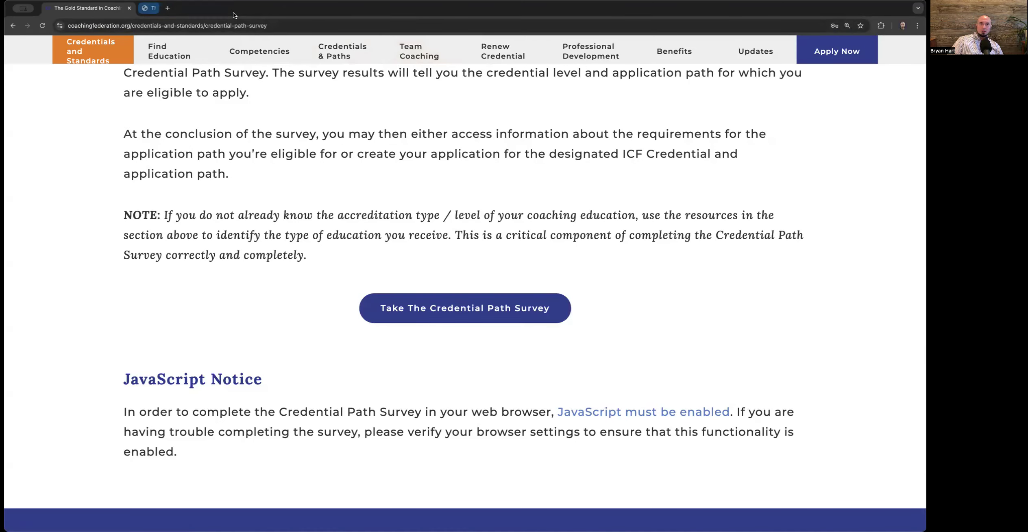
scroll(up, 3)
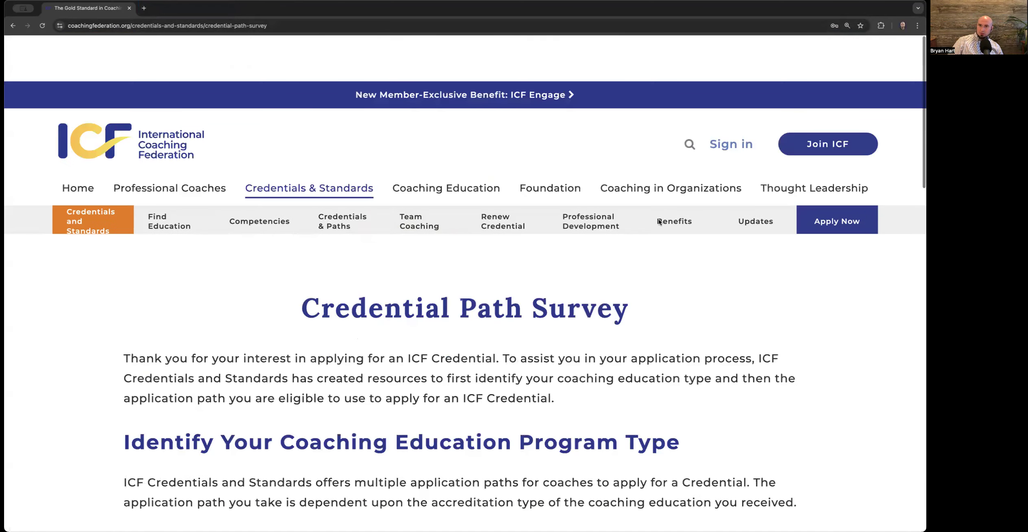